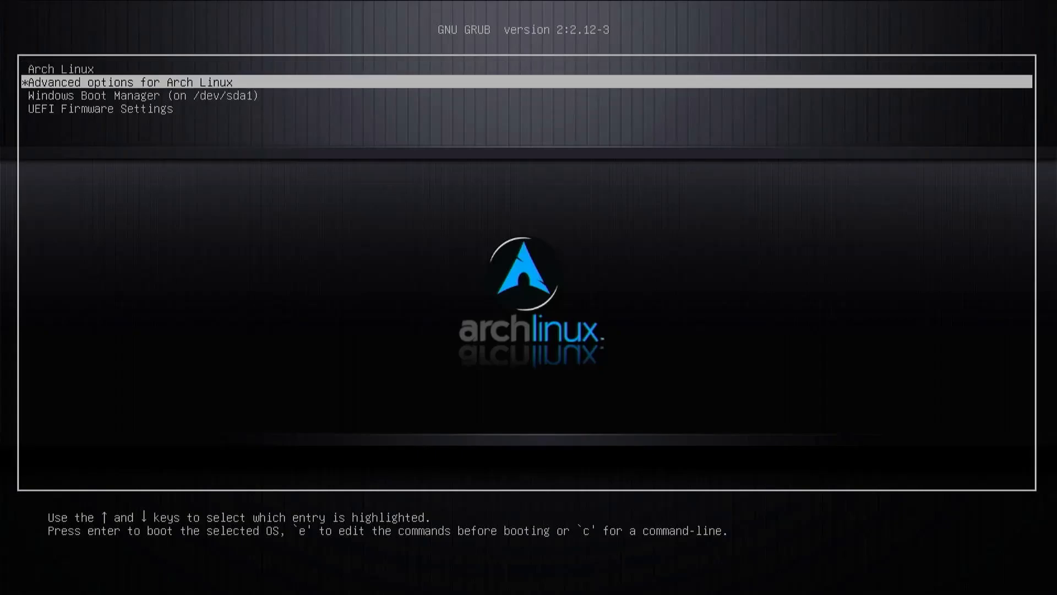
- Boot the Arch Linux entry from the GRUB menu into the KDE Plasma desktop
key("c")
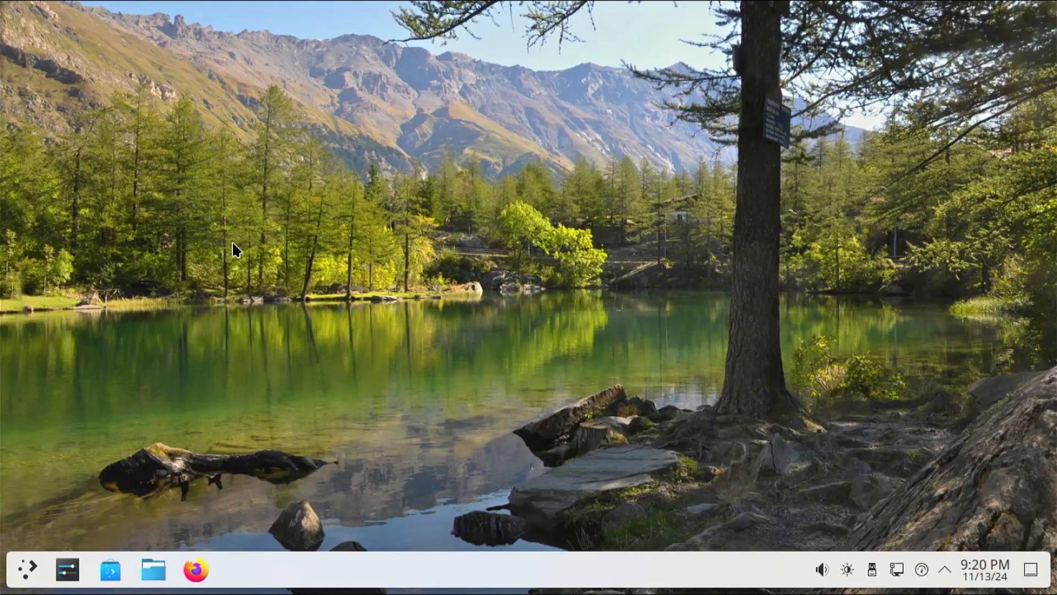
- In a Konsole root shell, list partitions with fdisk -l and highlight the sda5 EFI and sda6 root rows
left_click(27, 568)
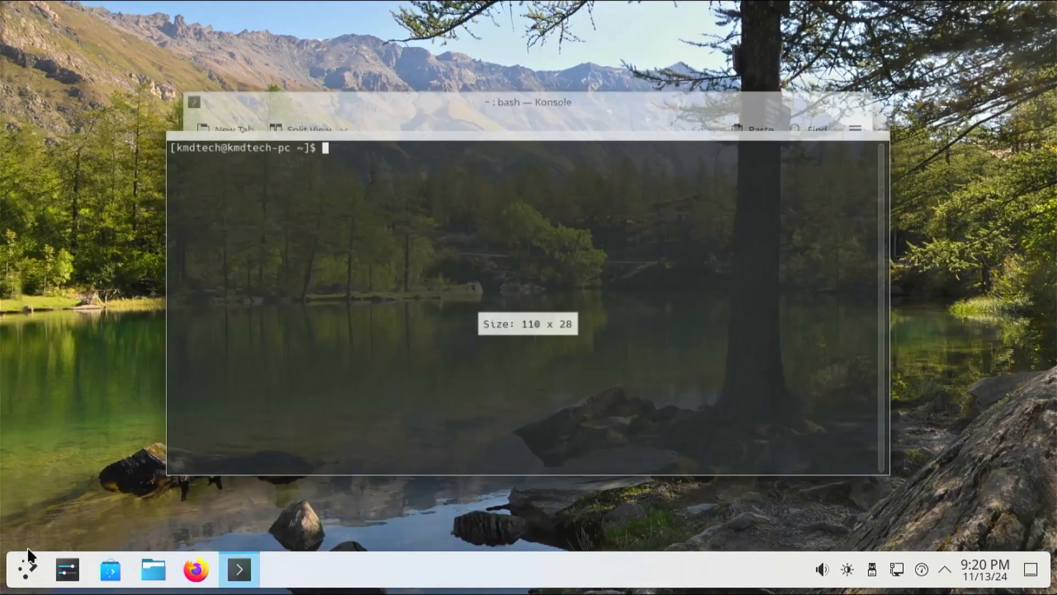
type("sudo")
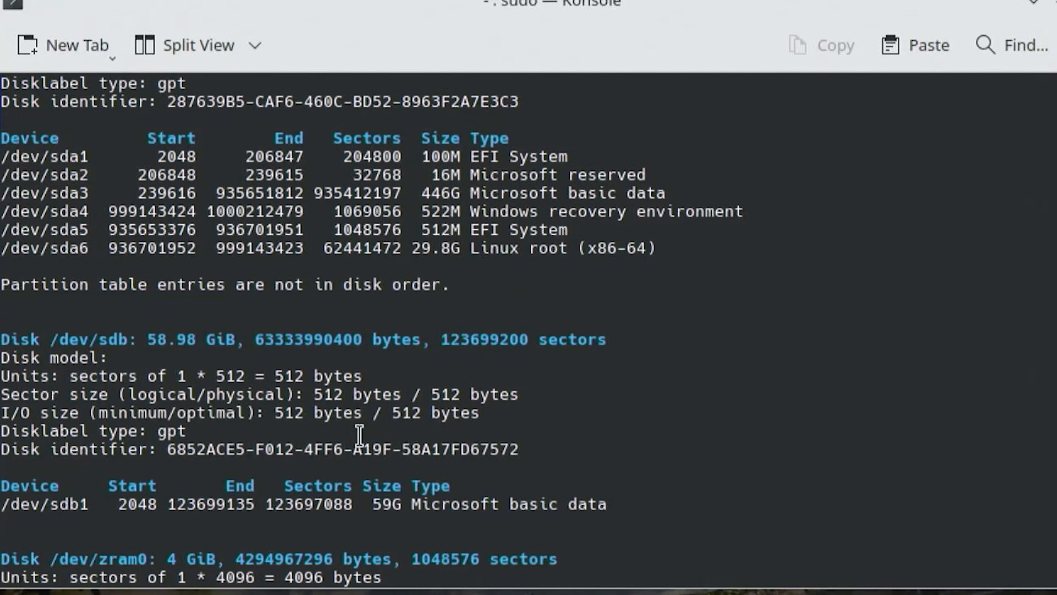
scroll("down", 3)
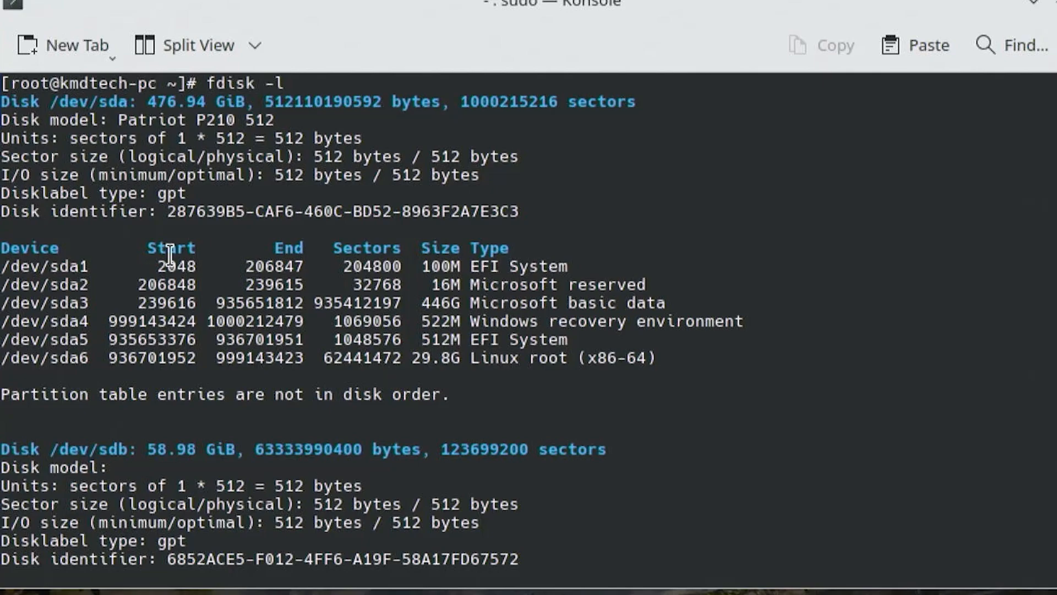
mouse_move(630, 263)
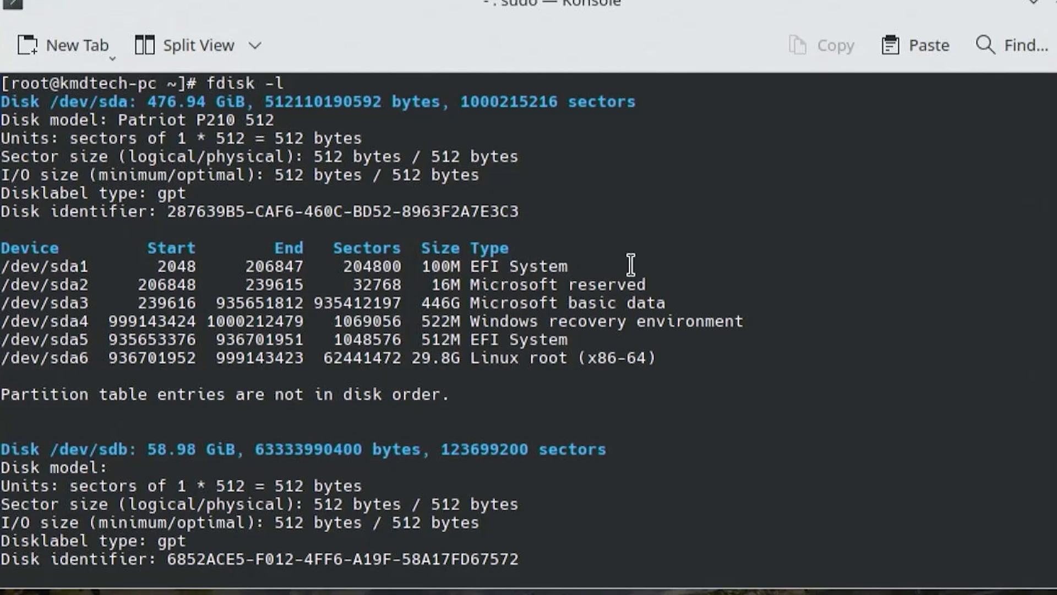
mouse_move(7, 267)
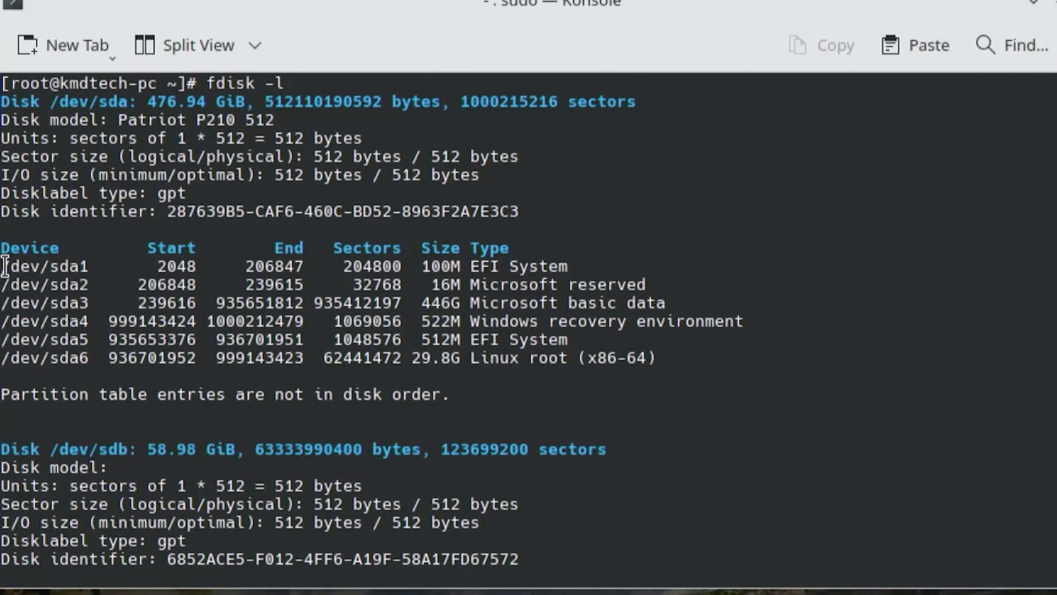
left_click_drag(7, 265, 775, 320)
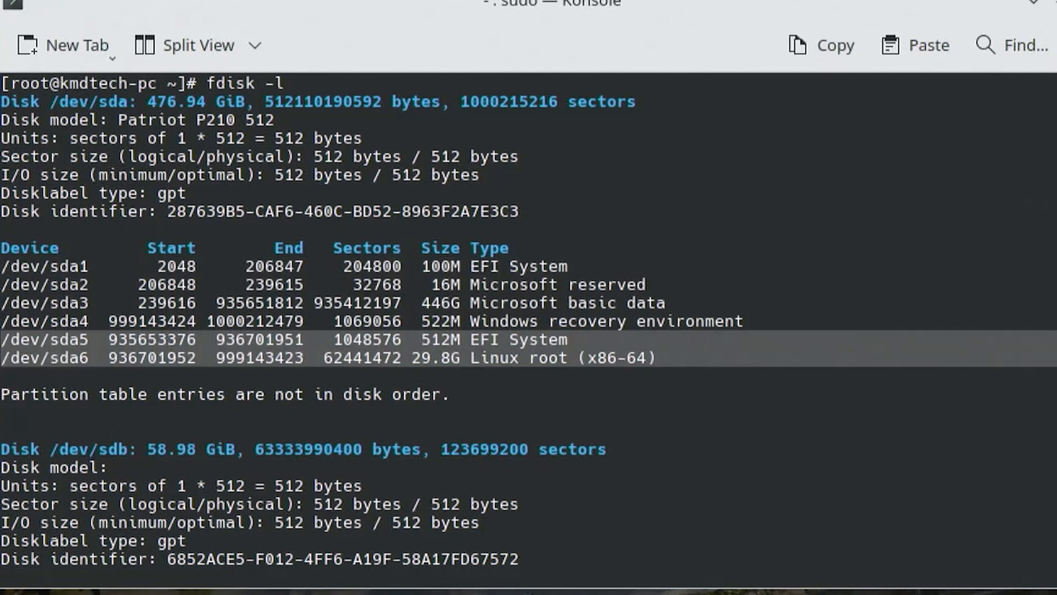
mouse_move(512, 383)
type("ls -al")
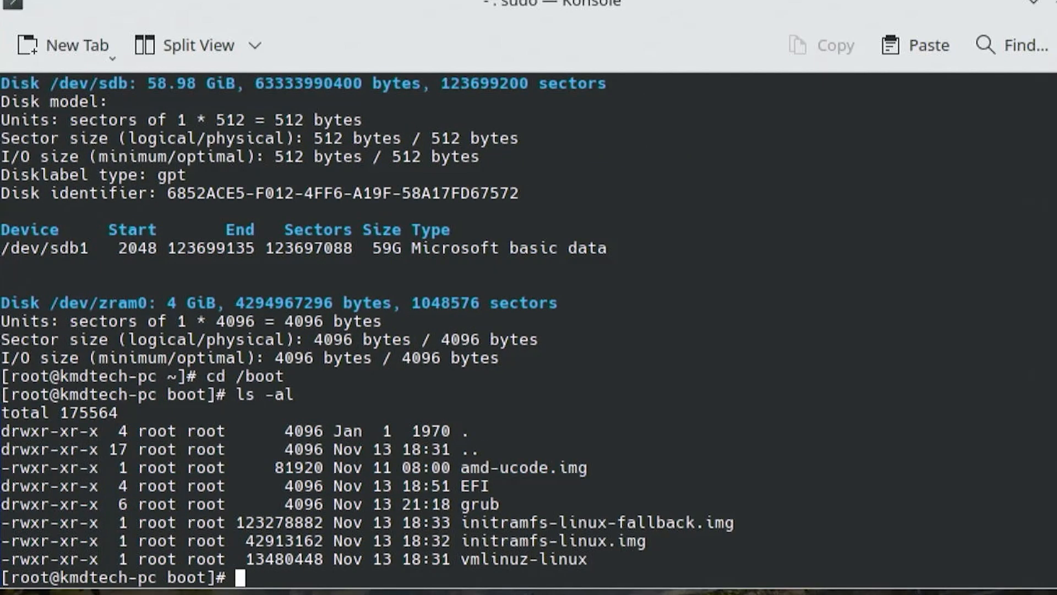
- Move into /boot/grub, list it, and delete grub.cfg
type("cd grub")
type("ls -al")
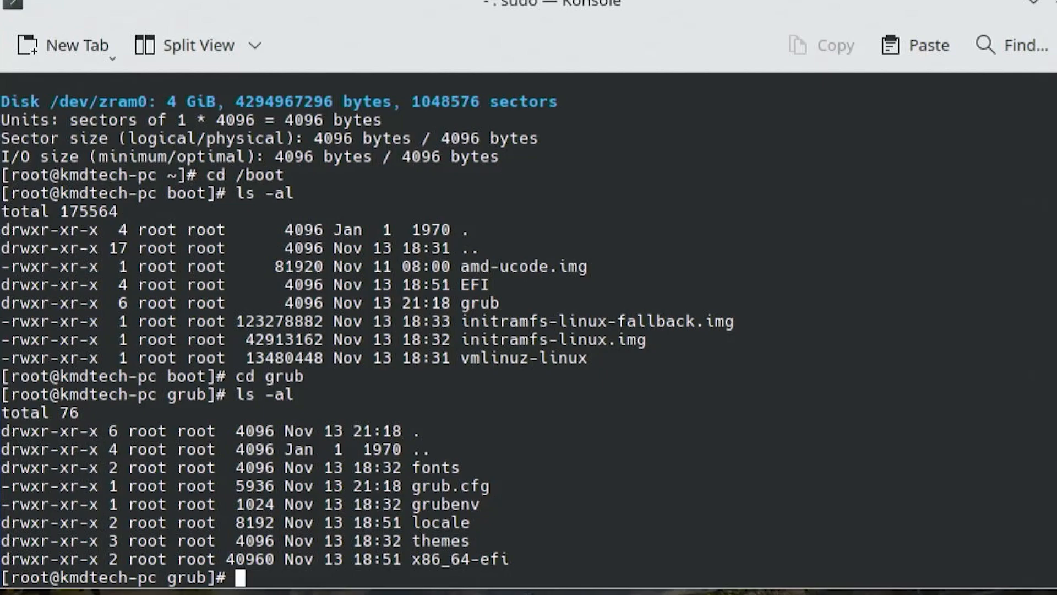
type("rm grub.cfg")
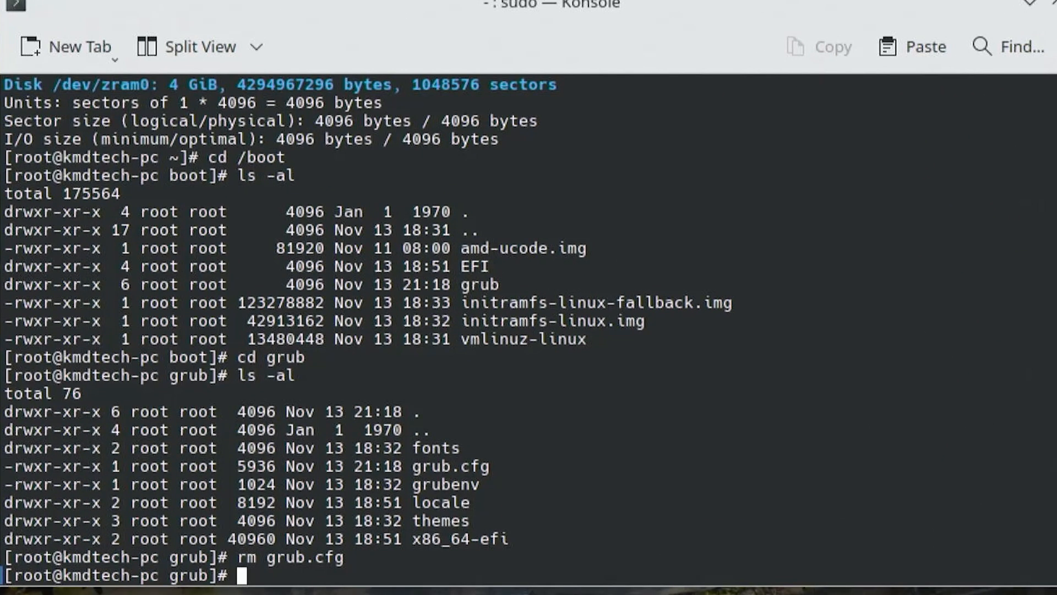
- Delete the grub folder from /boot and confirm it is gone
type("cd ..")
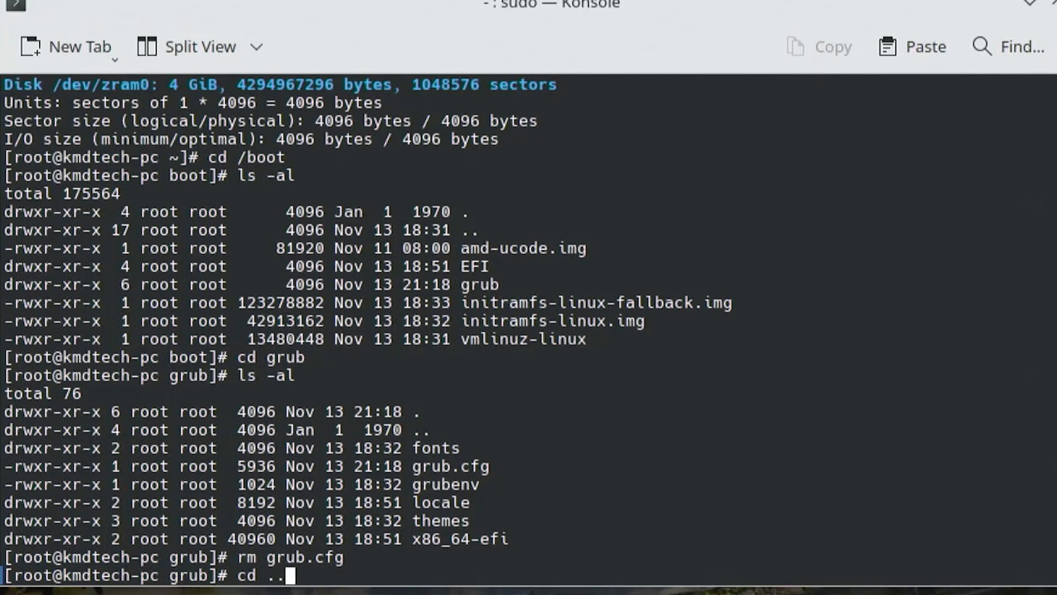
key("Return")
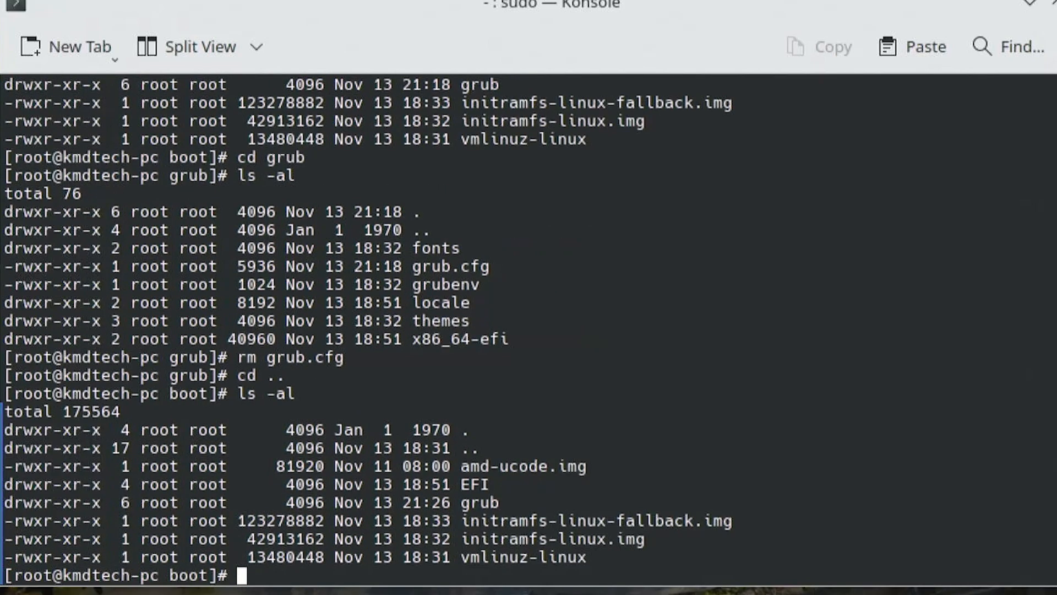
type("rm")
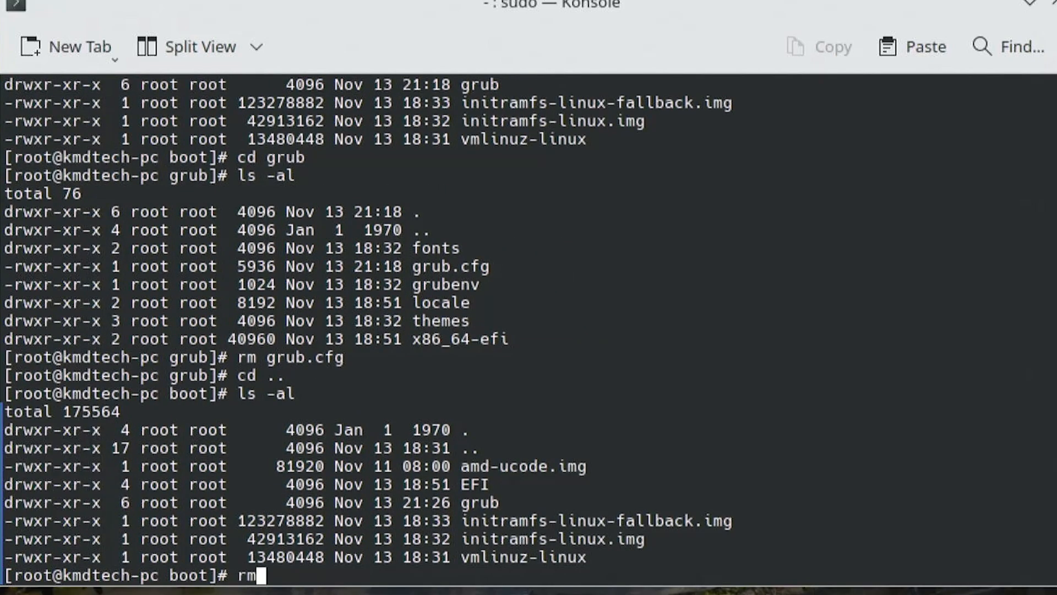
type("-rf grub")
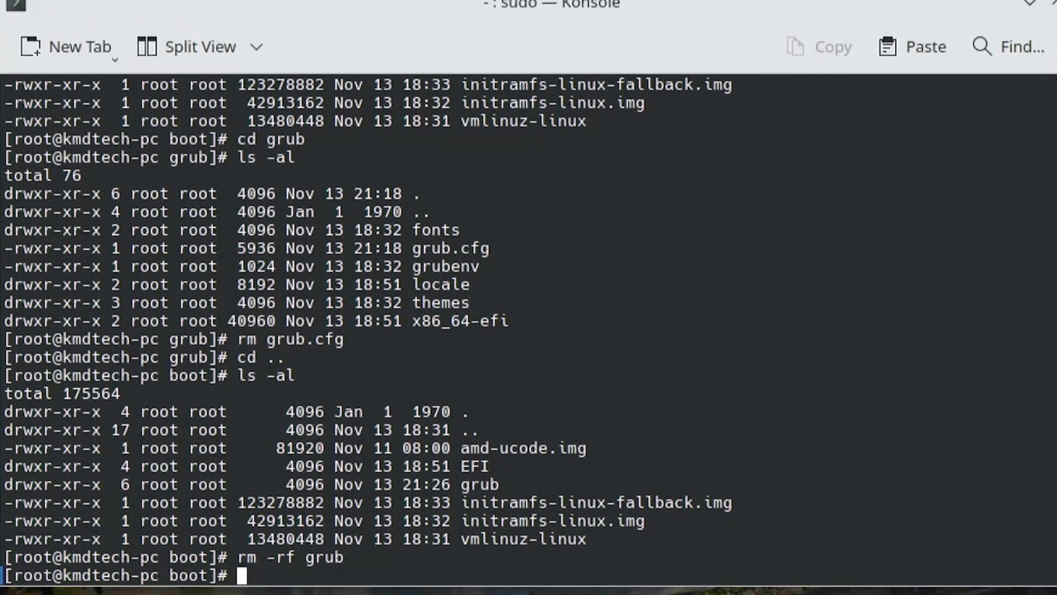
key("Return")
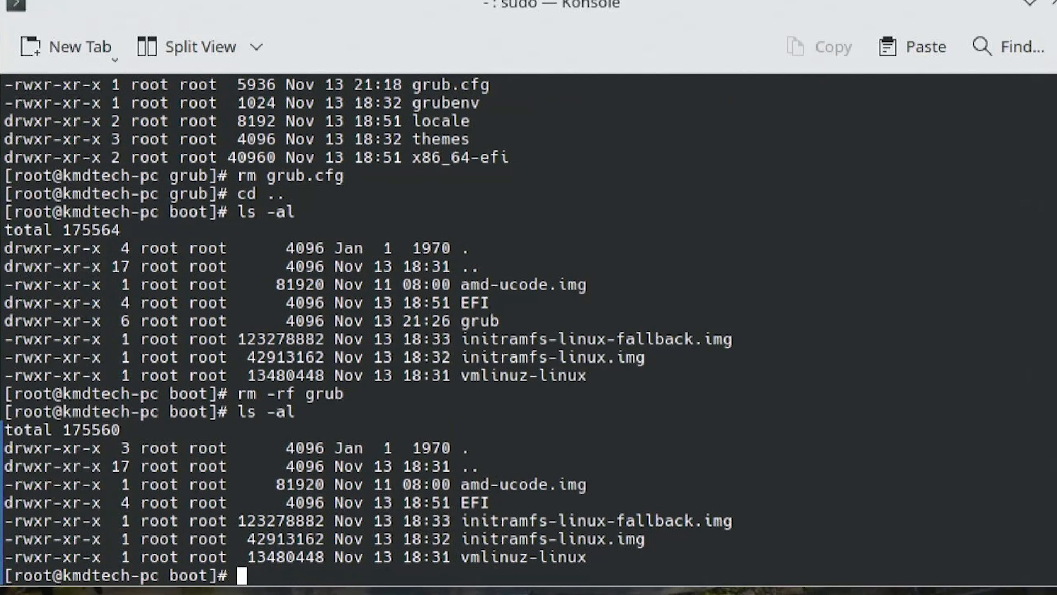
- Inspect /boot/EFI/arch holding grubx64.efi, then delete the arch folder
type("cd EFI")
type("ls")
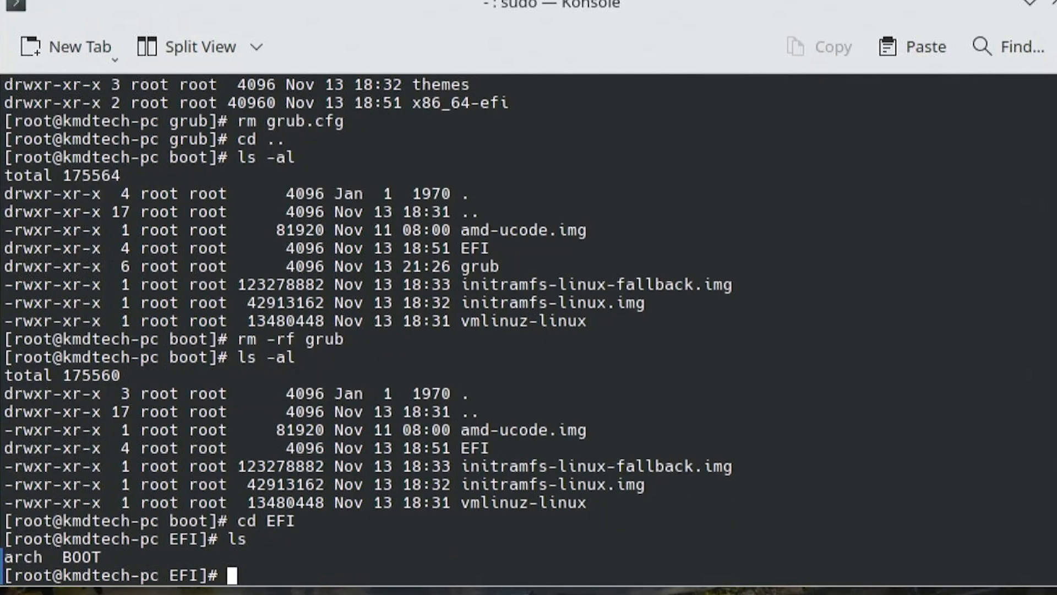
type("cd arch")
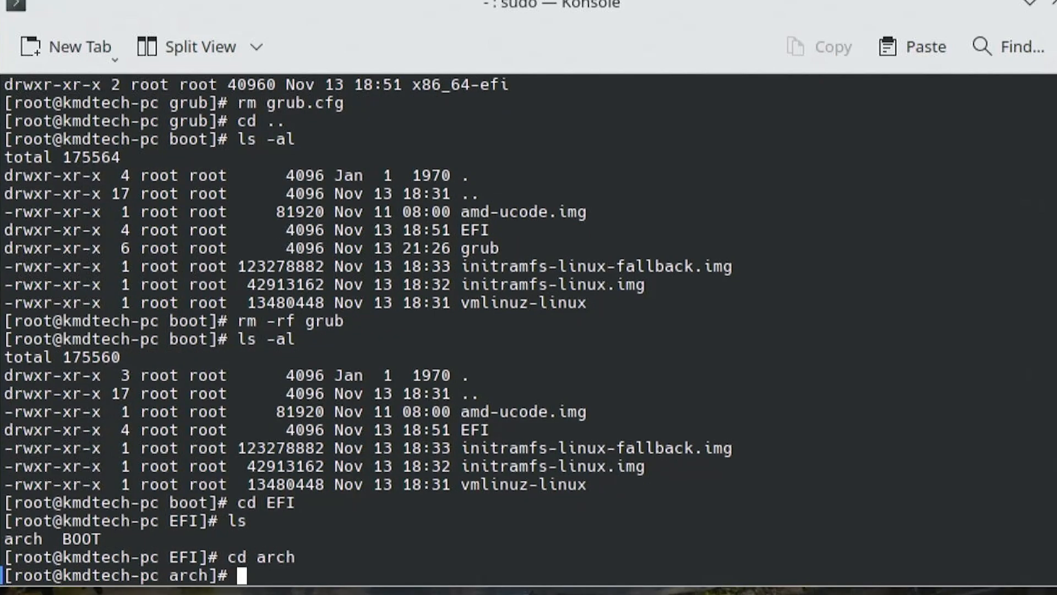
type("ls")
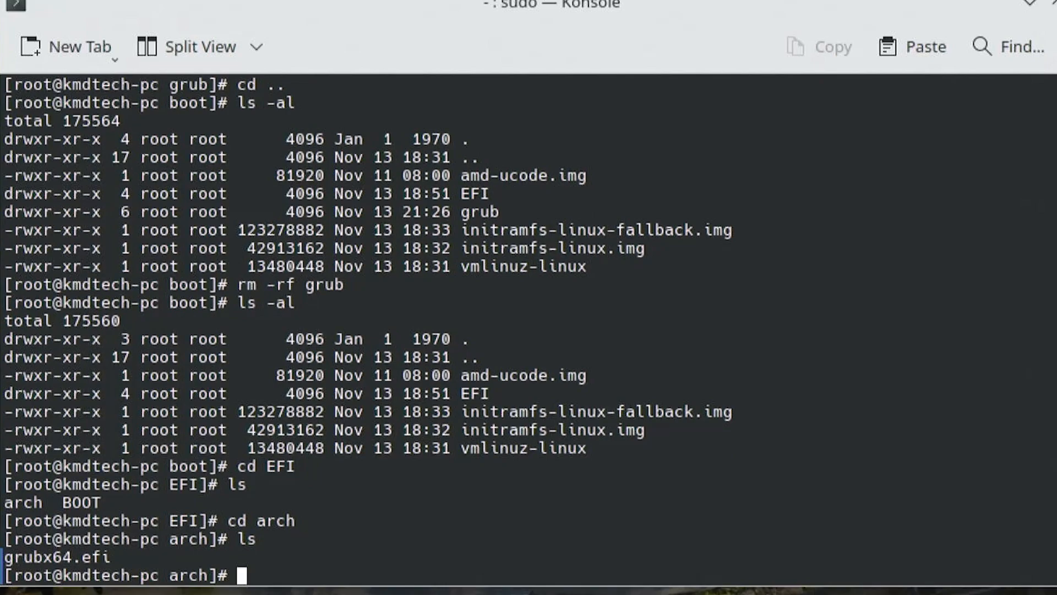
type("cd ..")
type("rm -rf")
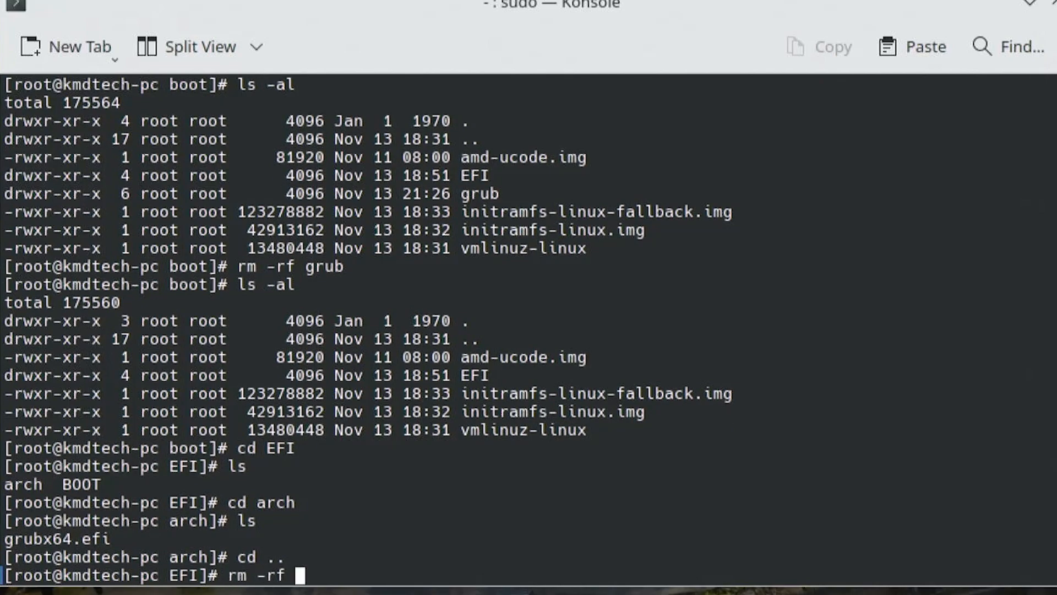
type("arch")
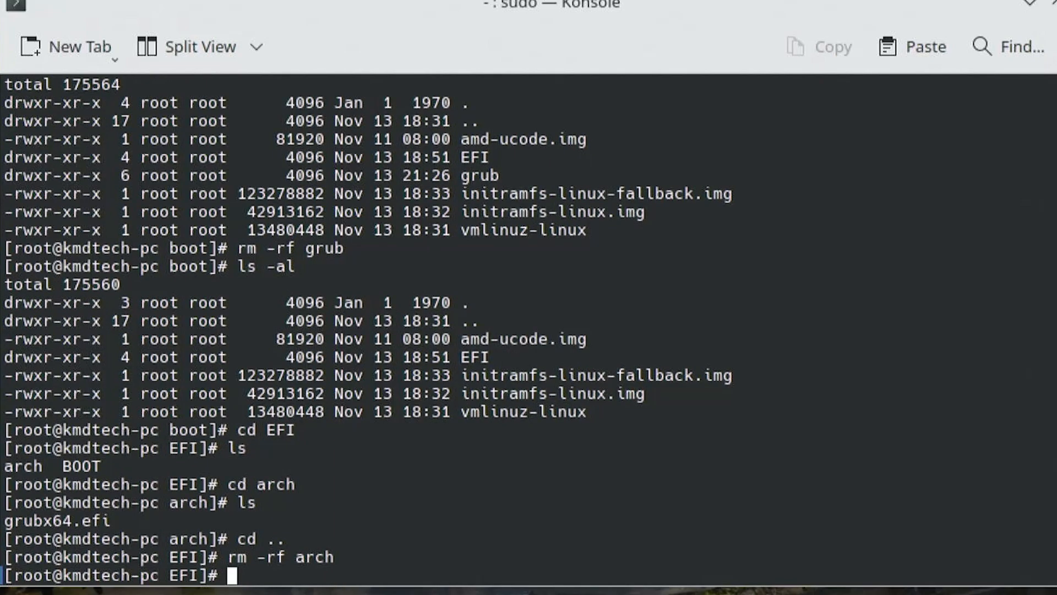
type("ls -al")
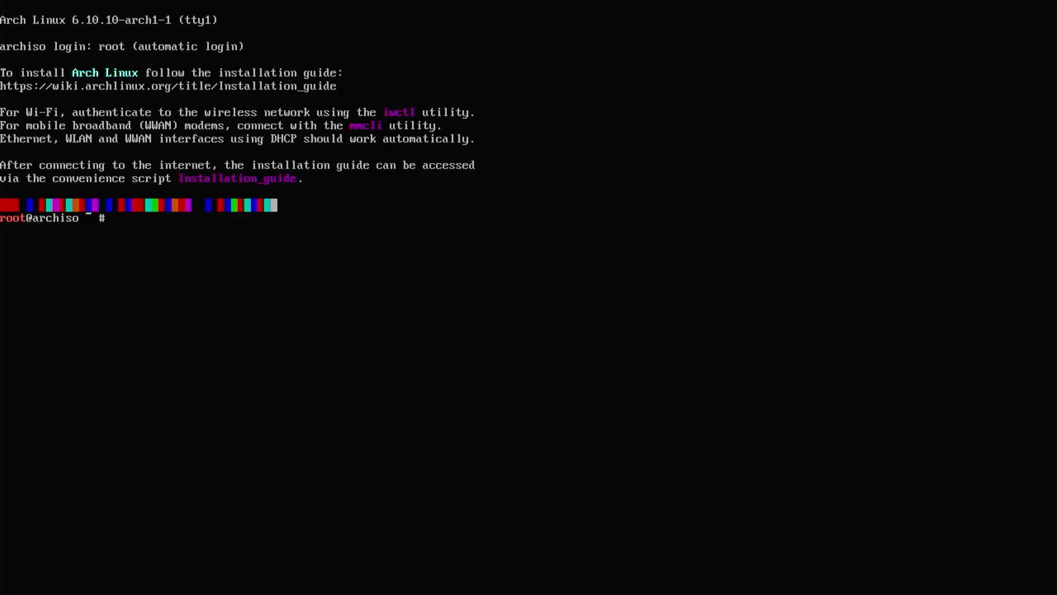
- Check partitions with fdisk -l and mount /dev/sda6 at /mnt
type("fdisk -l")
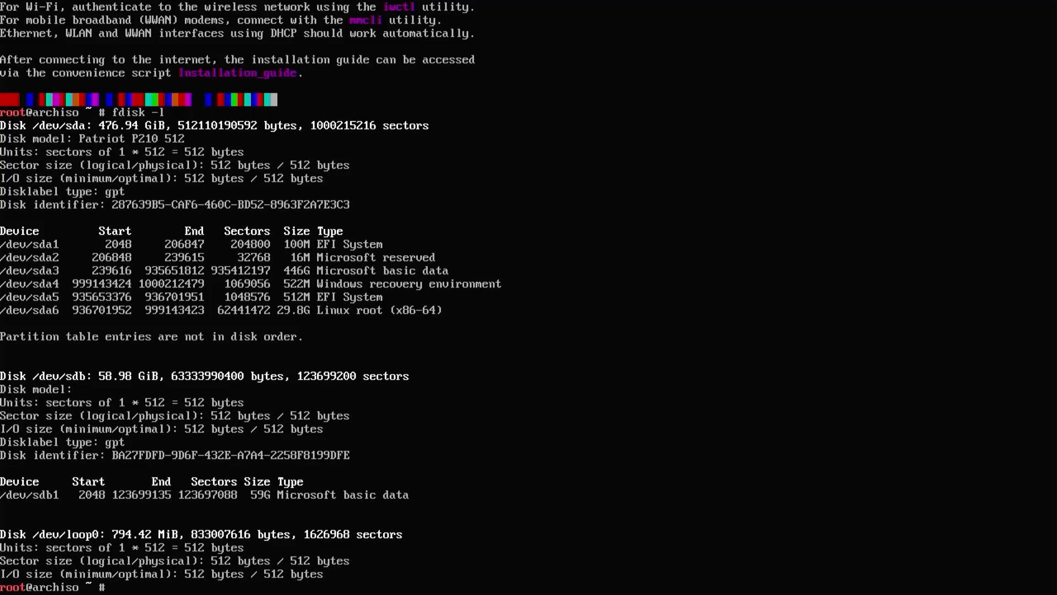
type("mount")
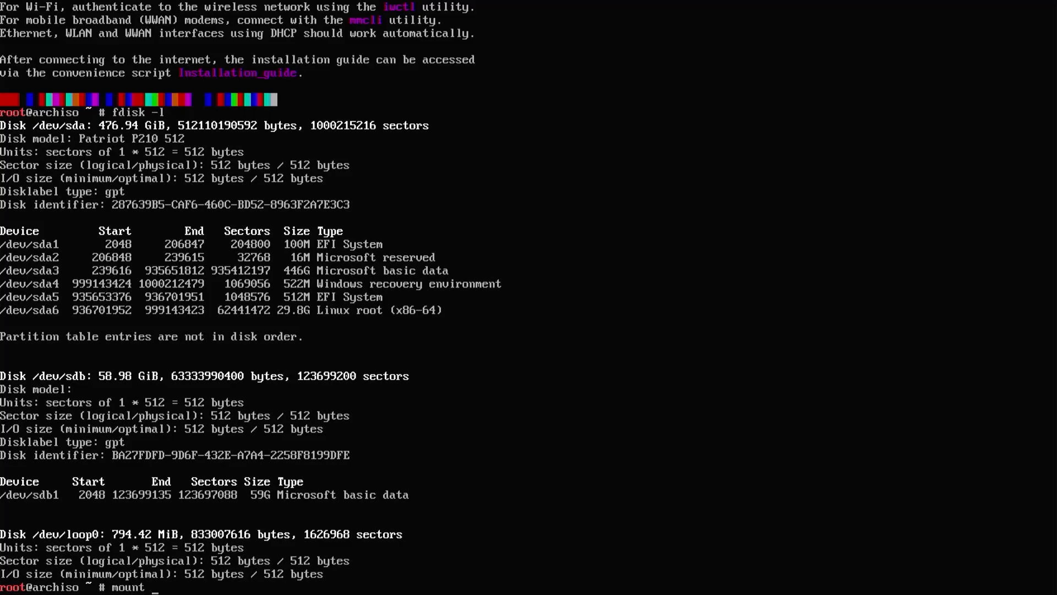
type("/dev/sda6")
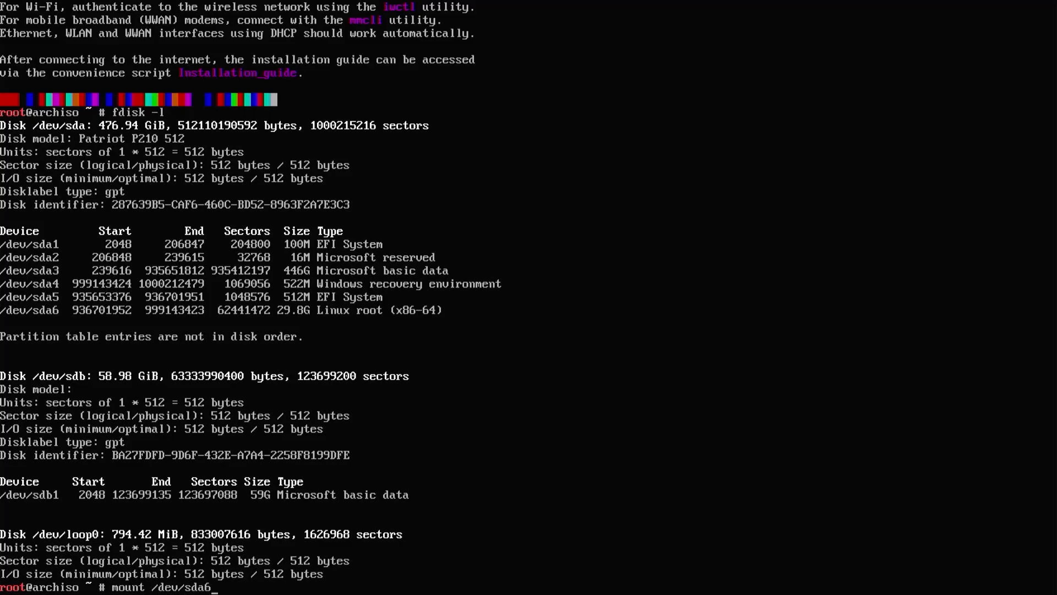
type("/mnt")
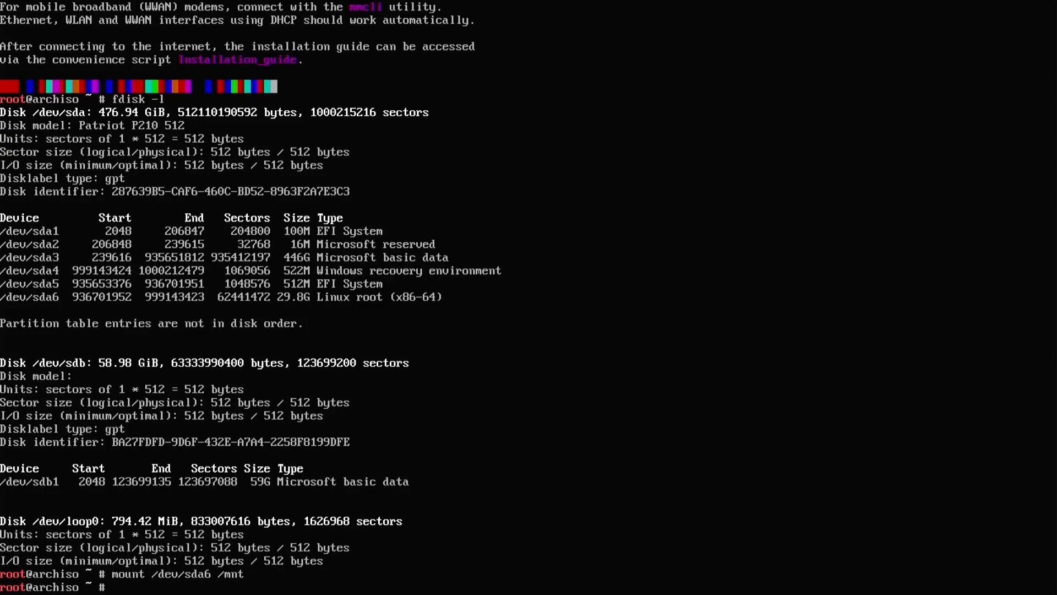
- Mount /dev/sda5 at /mnt/boot and arch-chroot into /mnt
type("mount /dev/s")
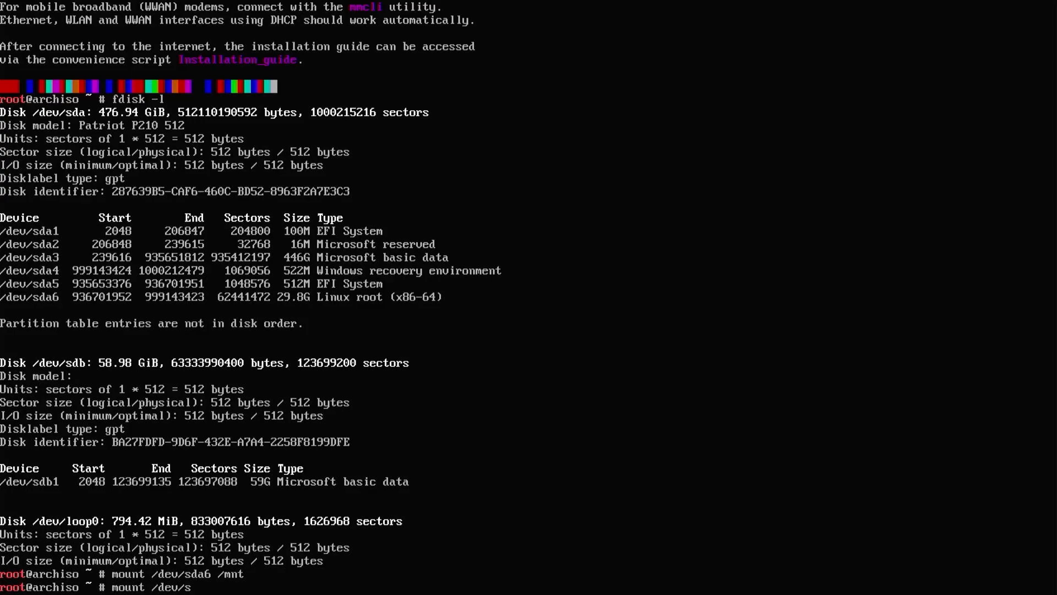
type("da5 /")
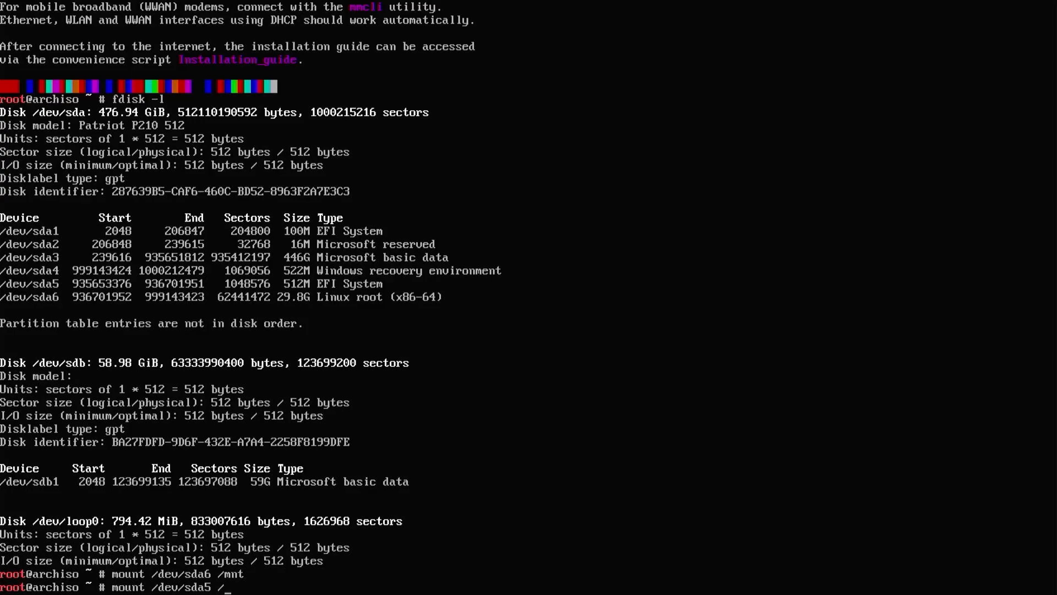
type("/boot")
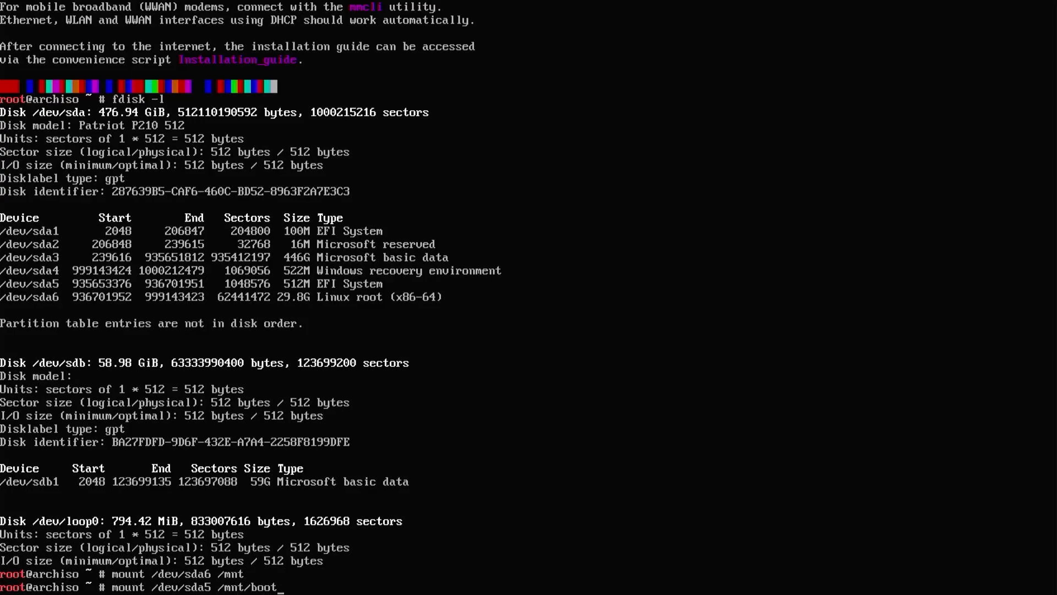
key("Return")
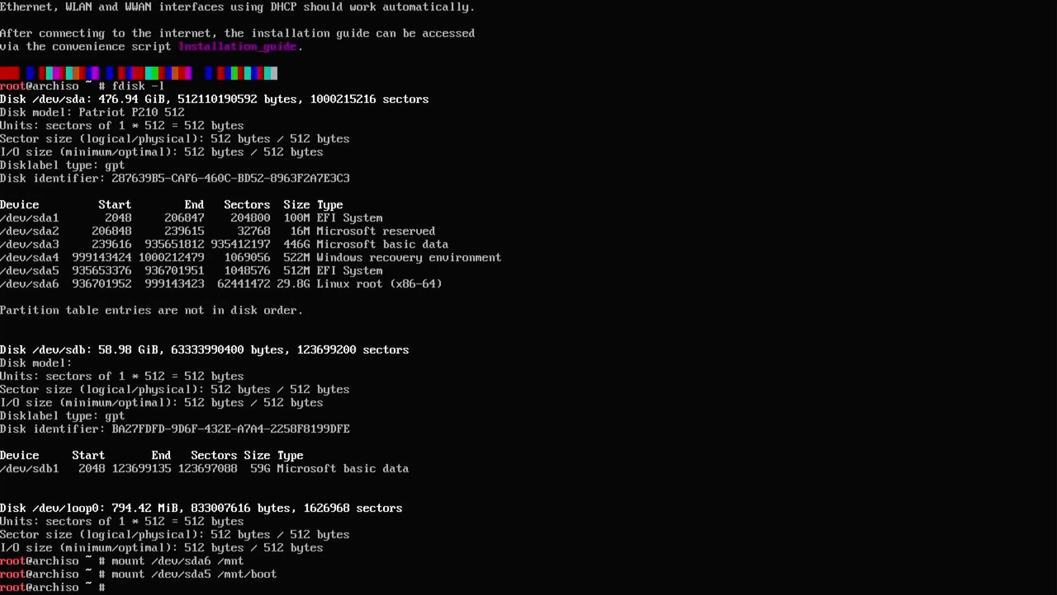
type("arch-chroot /mnt")
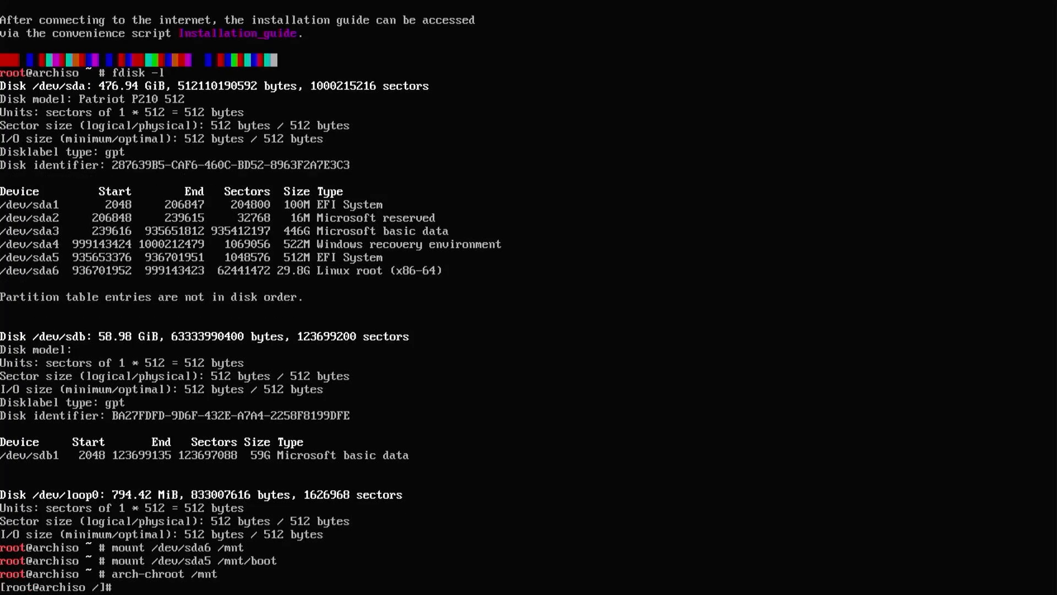
- Install GRUB with grub-install --target=x86_64-efi --efi-directory=/boot
type("g")
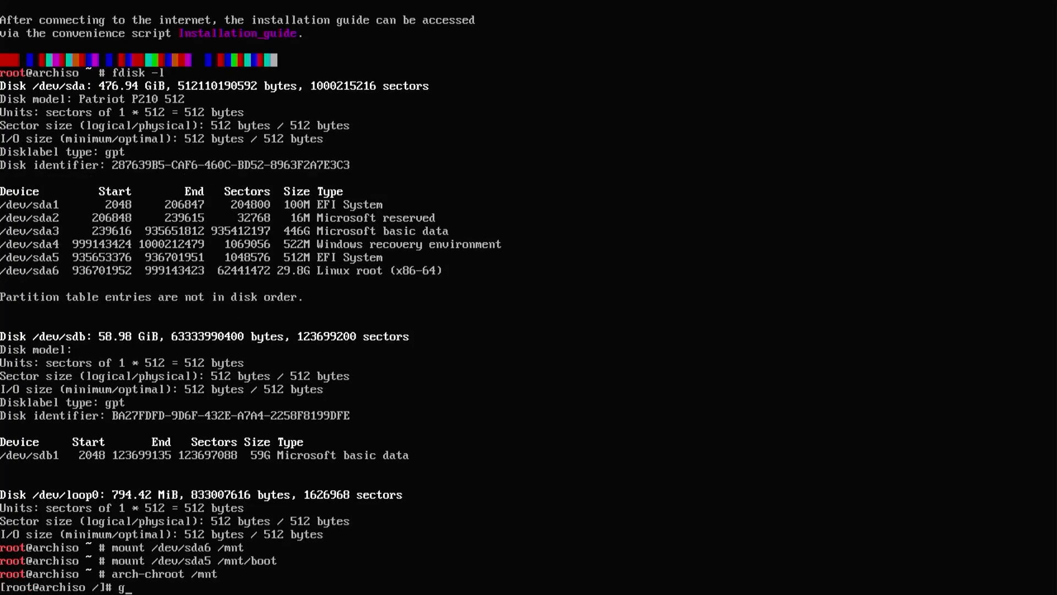
type("rub-install --target=x86_")
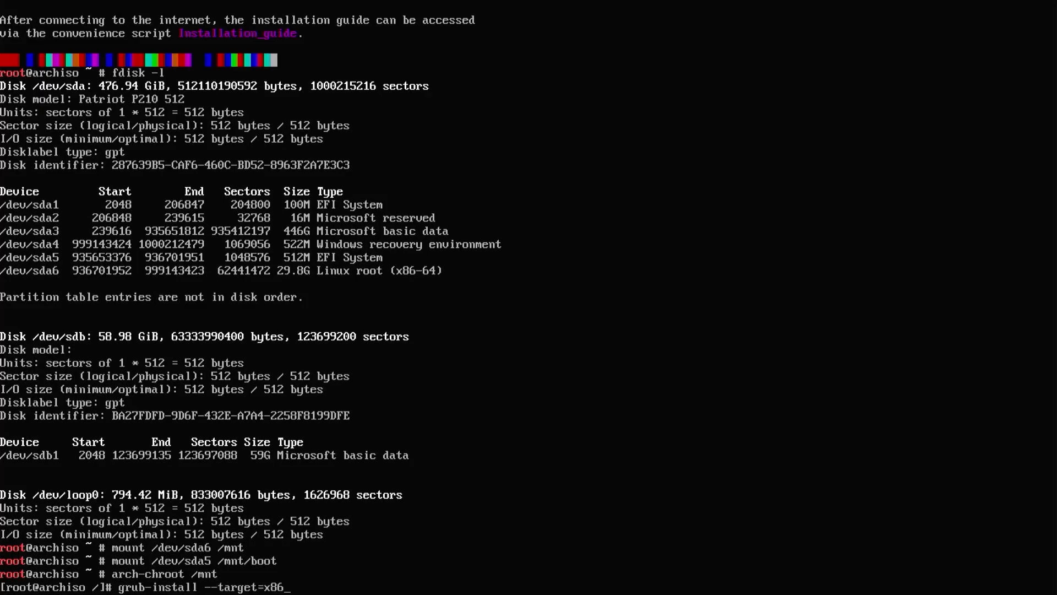
type("64-efi --efi-directory=/boo")
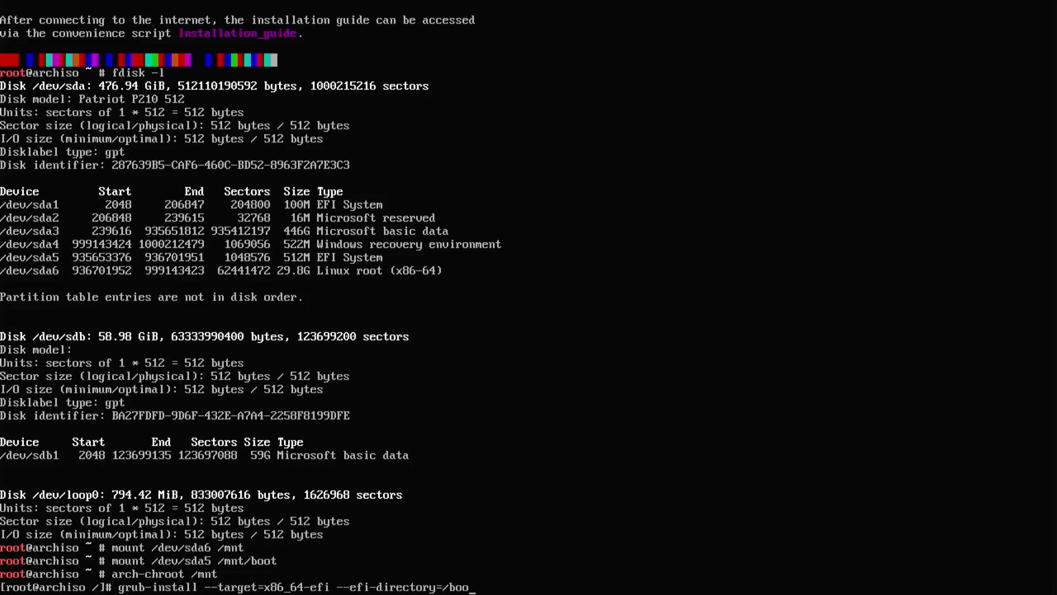
key("Return")
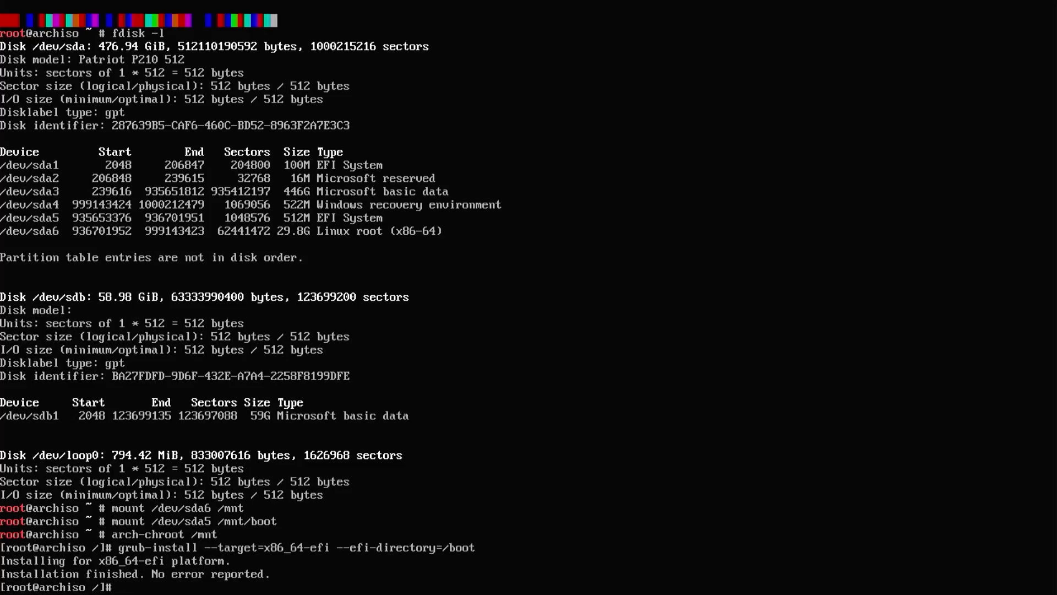
- Generate a fresh /boot/grub/grub.cfg with grub-mkconfig
type("grub-mkconfig -o")
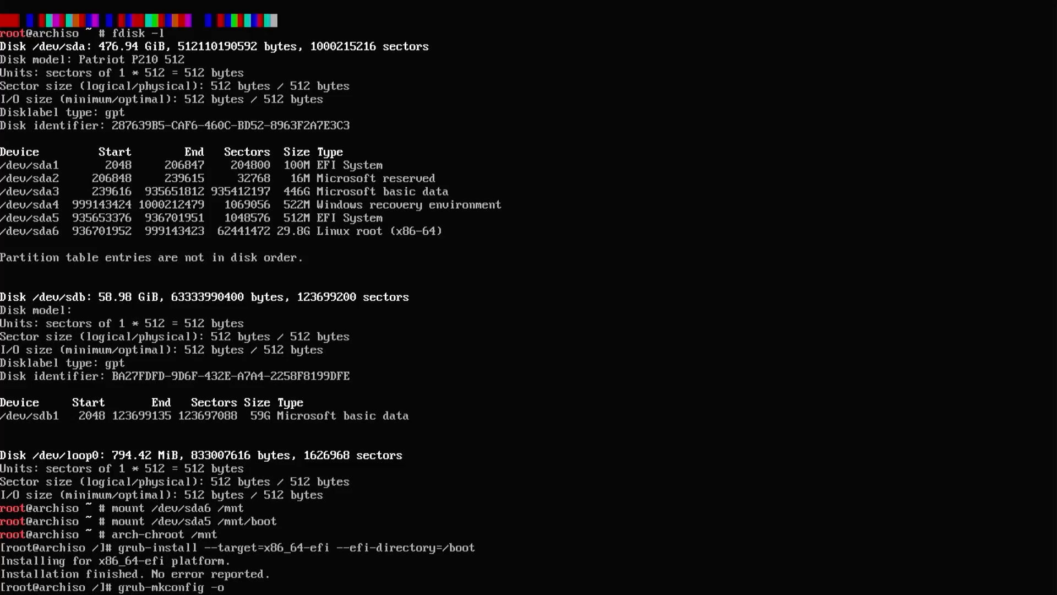
type("/boot/grub/grub.cfg")
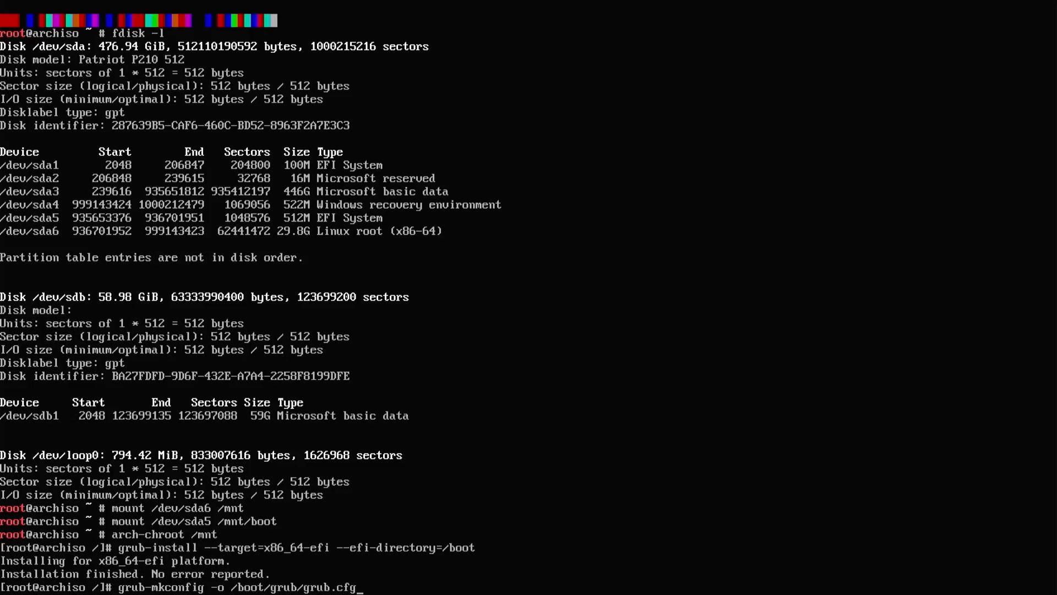
key("Return")
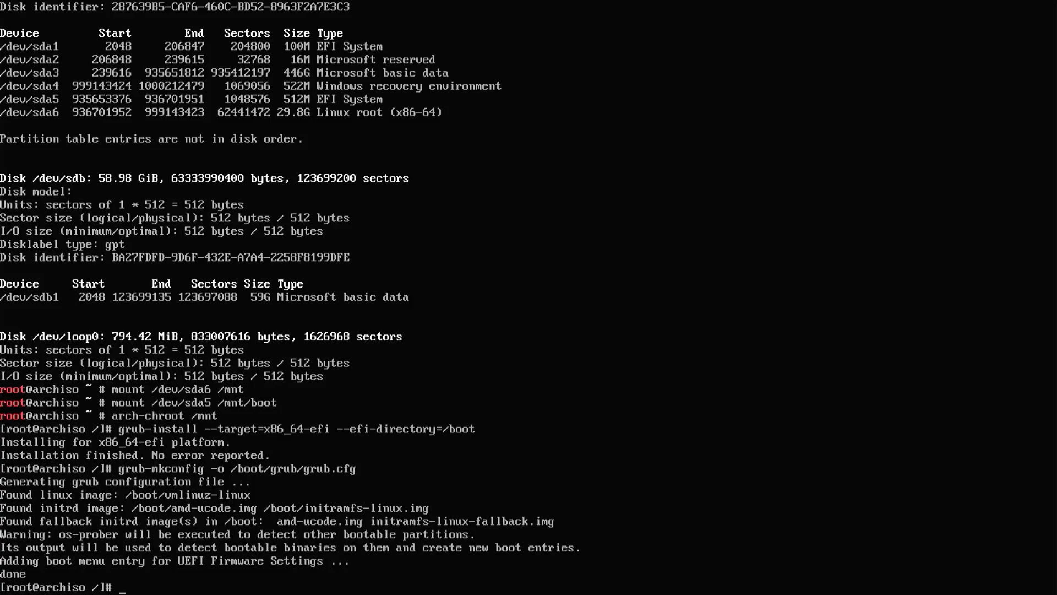
- Verify grub.cfg in /boot/grub and grubx64.efi in /boot/EFI/arch, then exit the chroot
type("cd /boot")
type("ls -al")
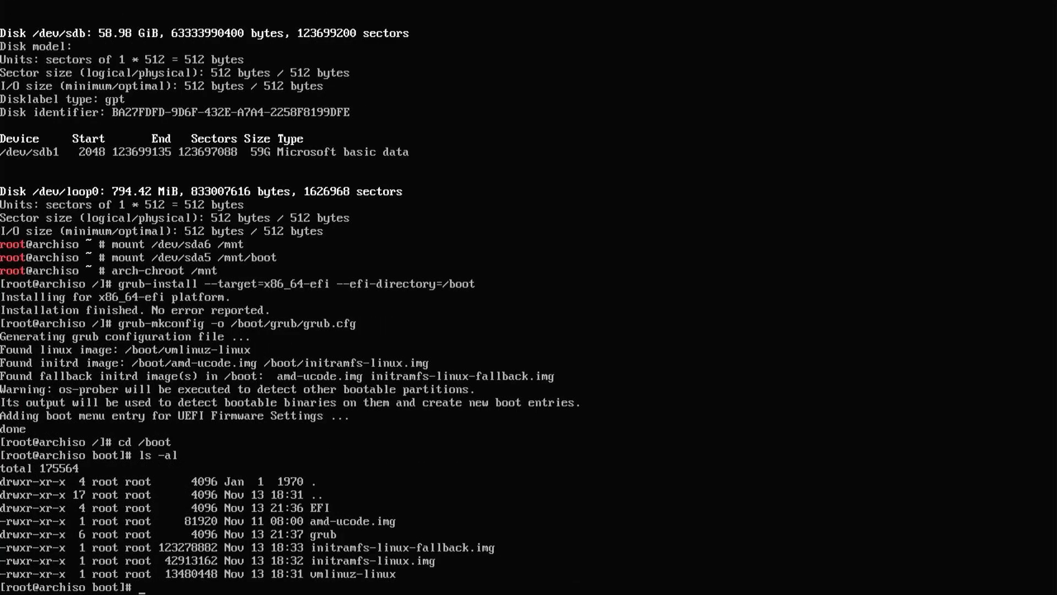
type("cd grub")
type("ls -al")
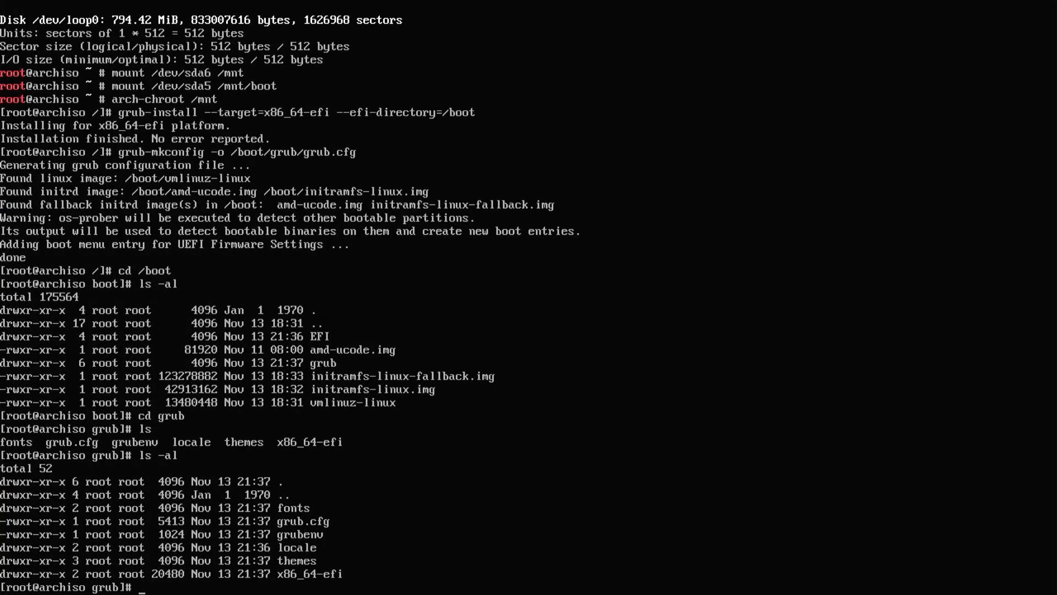
type("cd ..")
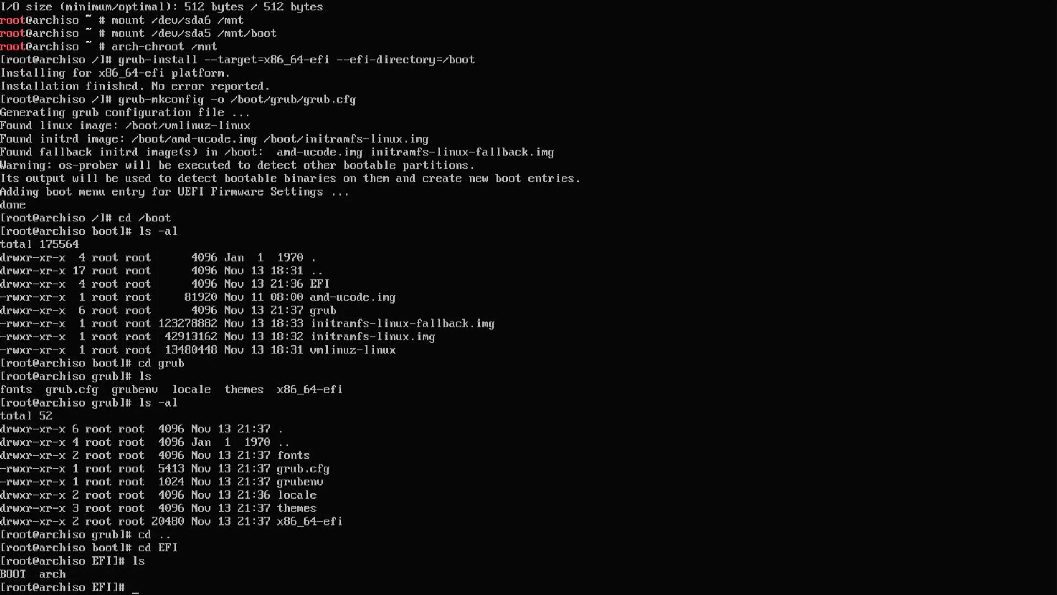
type("cd arch")
type("ls")
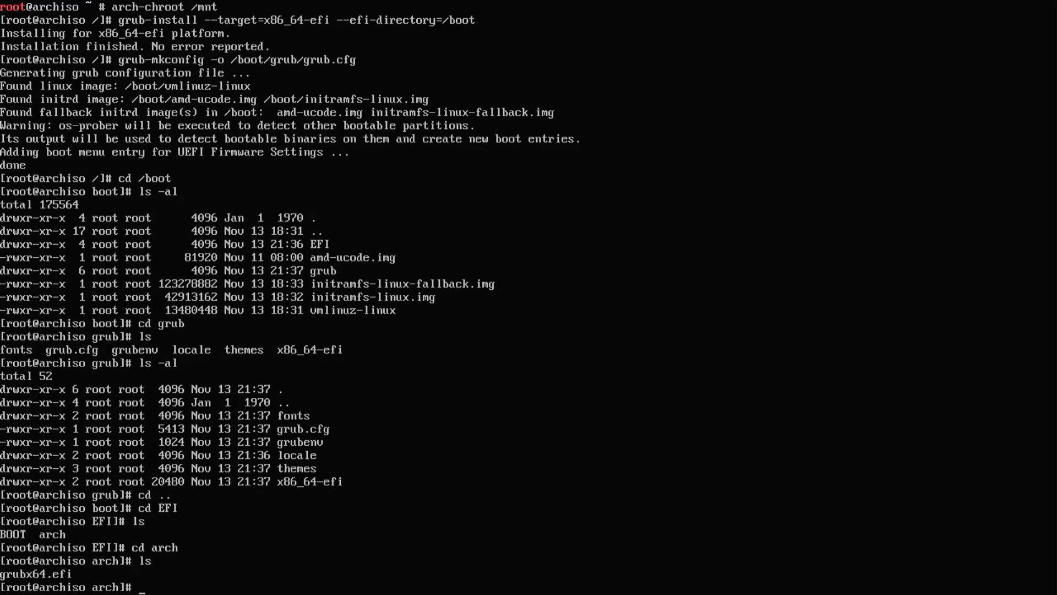
type("exit")
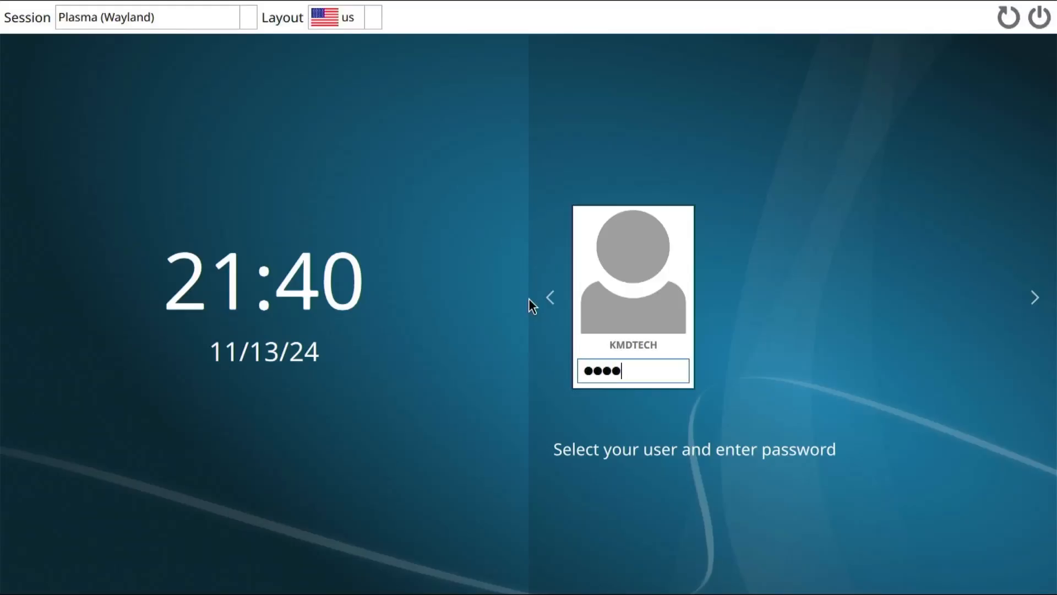
- Submit the account password at SDDM to log into the Plasma (Wayland) session
key("Return")
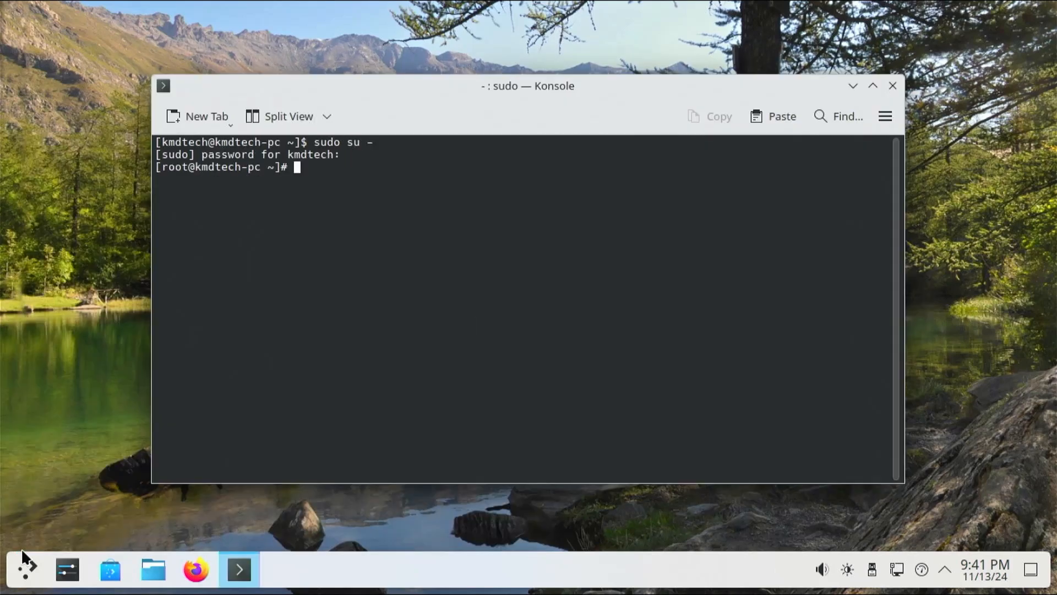
- Run os-prober to find Windows Boot Manager on /dev/sda1 and regenerate /boot/grub/grub.cfg
type("os-prober")
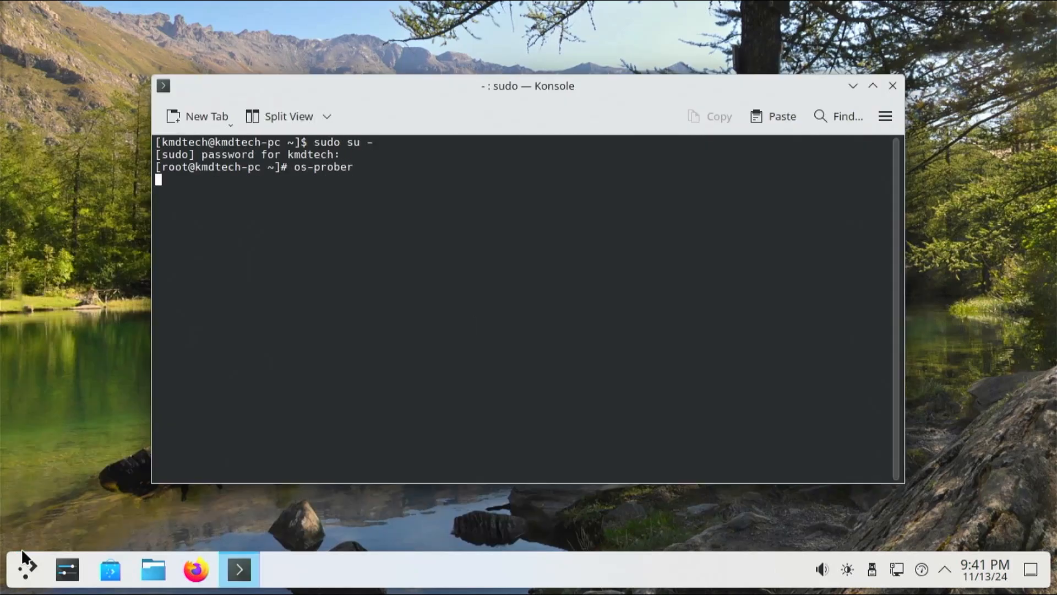
key("Return")
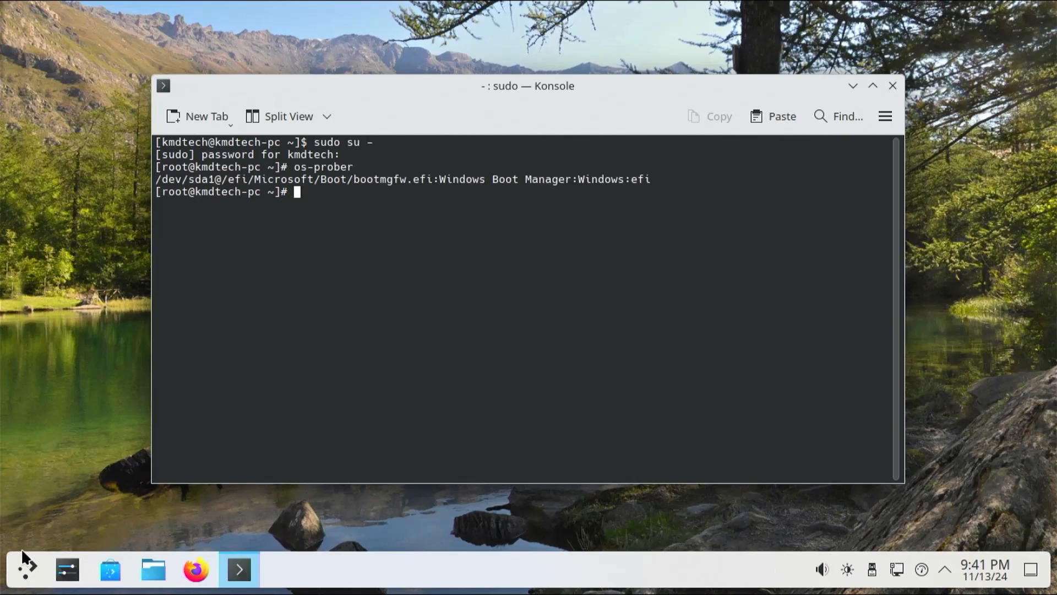
type("grub-")
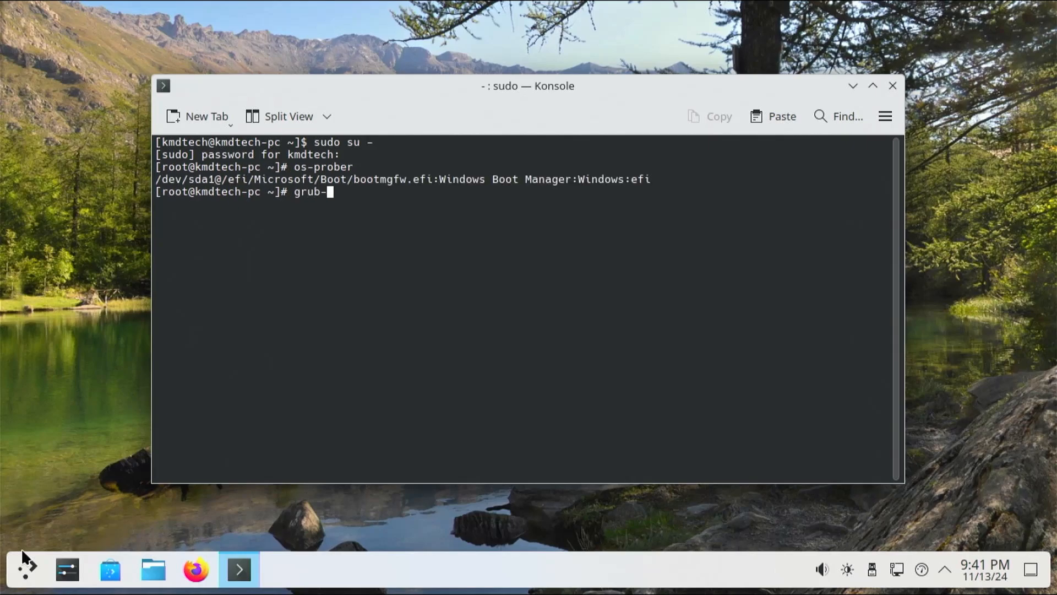
type("mkconfig -o")
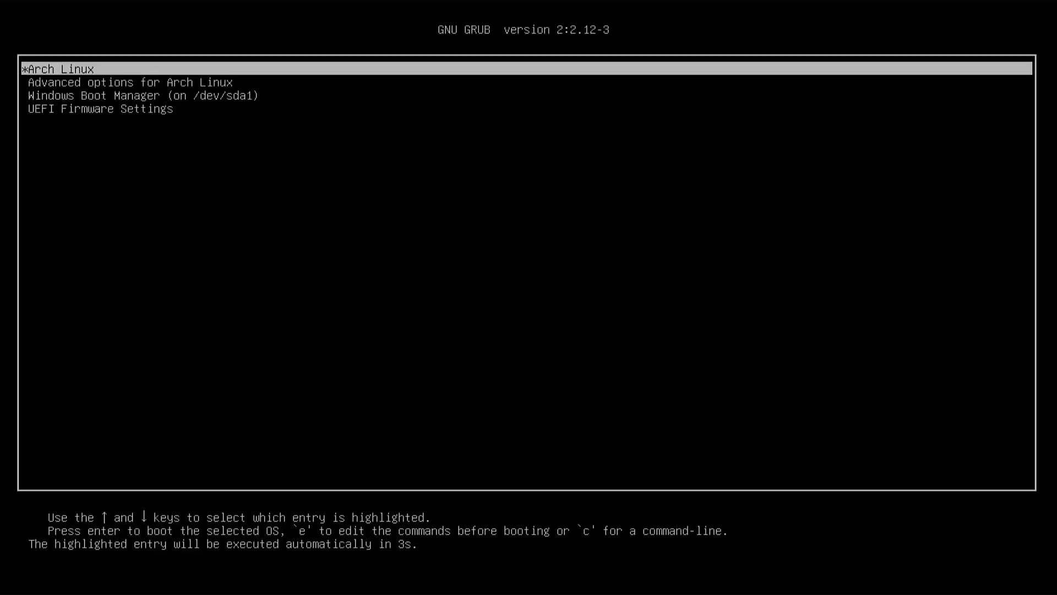
- Select and boot the Windows Boot Manager (on /dev/sda1) entry in the GRUB menu
key("Down")
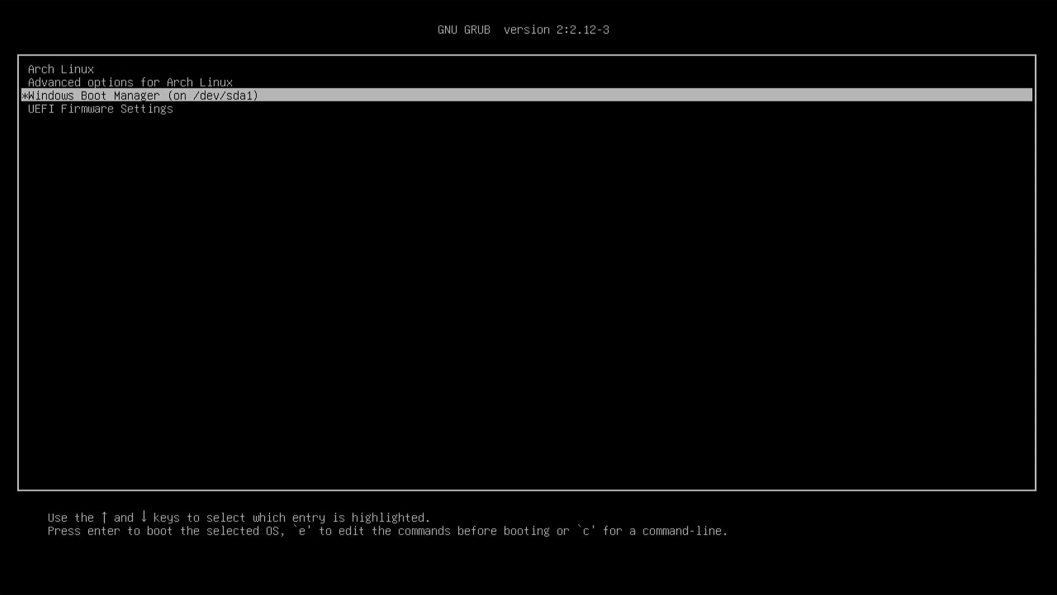
key("enter")
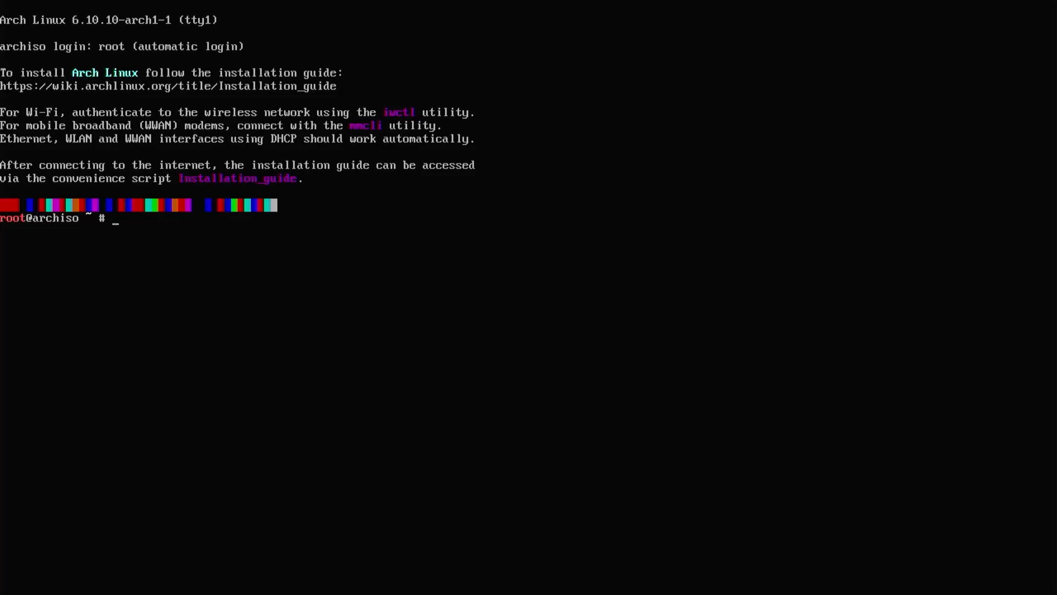
- Mount /dev/sda6 on /mnt and /dev/sda5 on /mnt/boot, then arch-chroot into /mnt
type("mount /dev/sda6 /mnt")
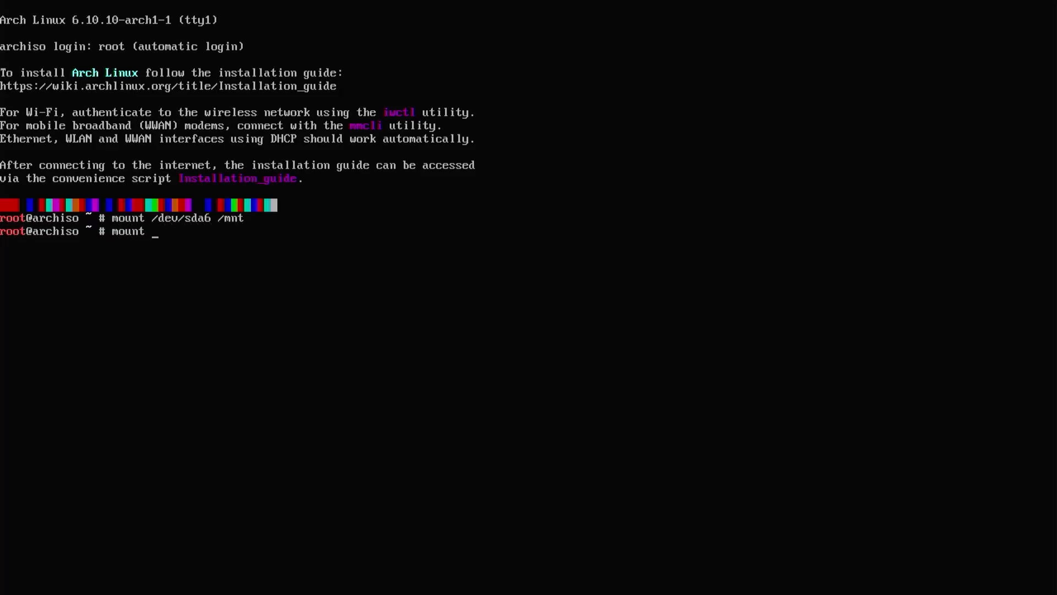
type("/dev/sda5 /mnt/boot")
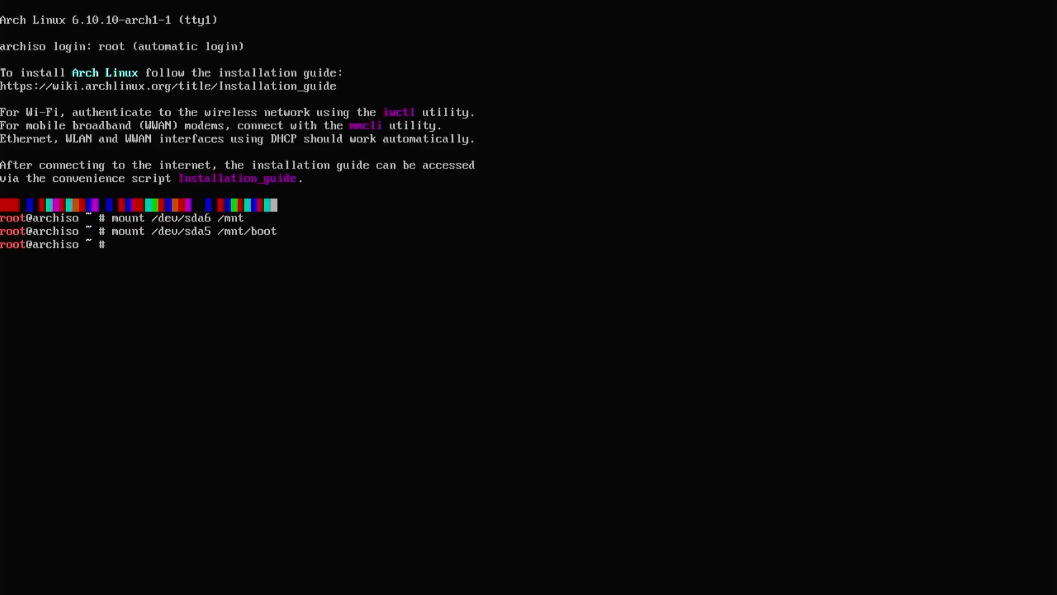
type("arch-ch")
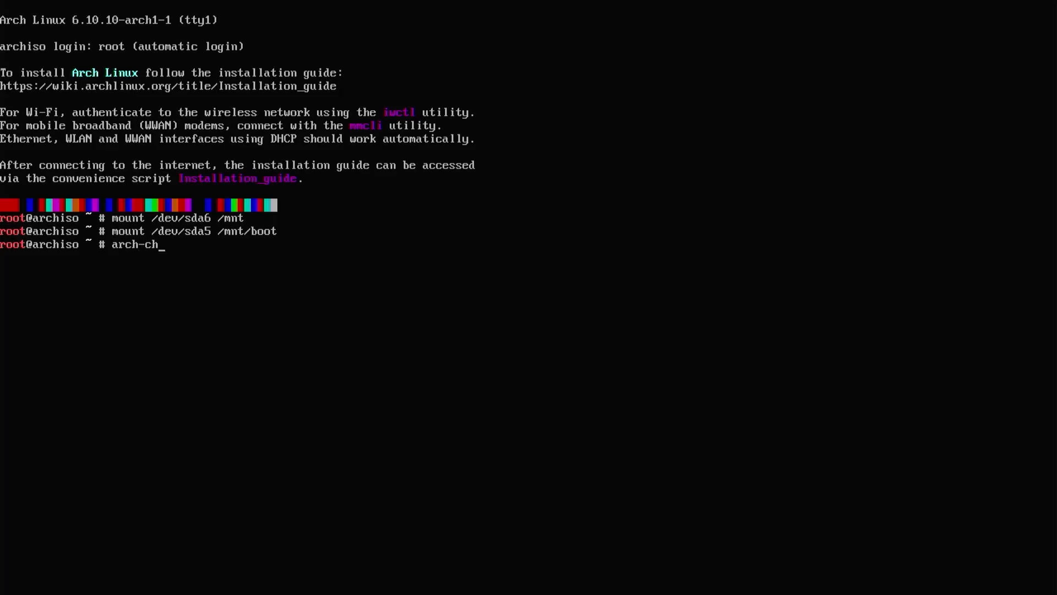
type("root /mnt")
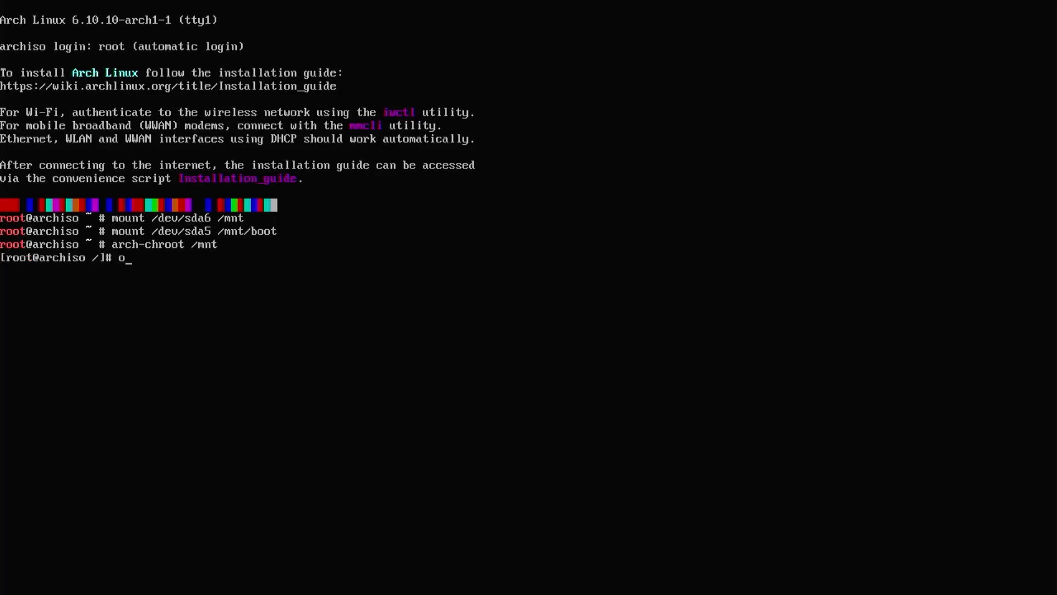
- Run os-prober (finds nothing) and list /dev/sda partitions with fdisk -l
type("s-prober")
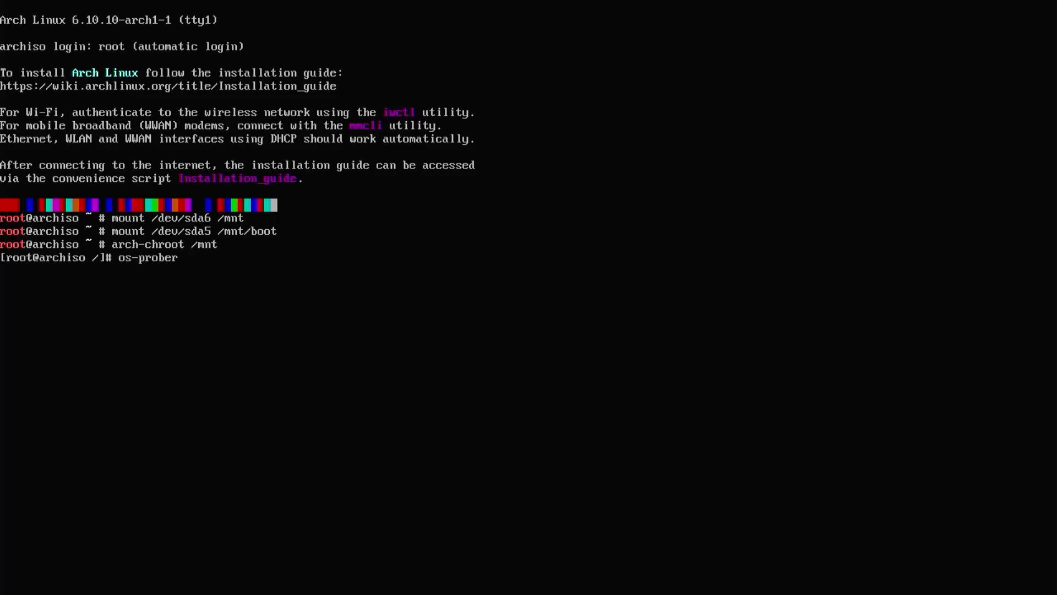
key("Return")
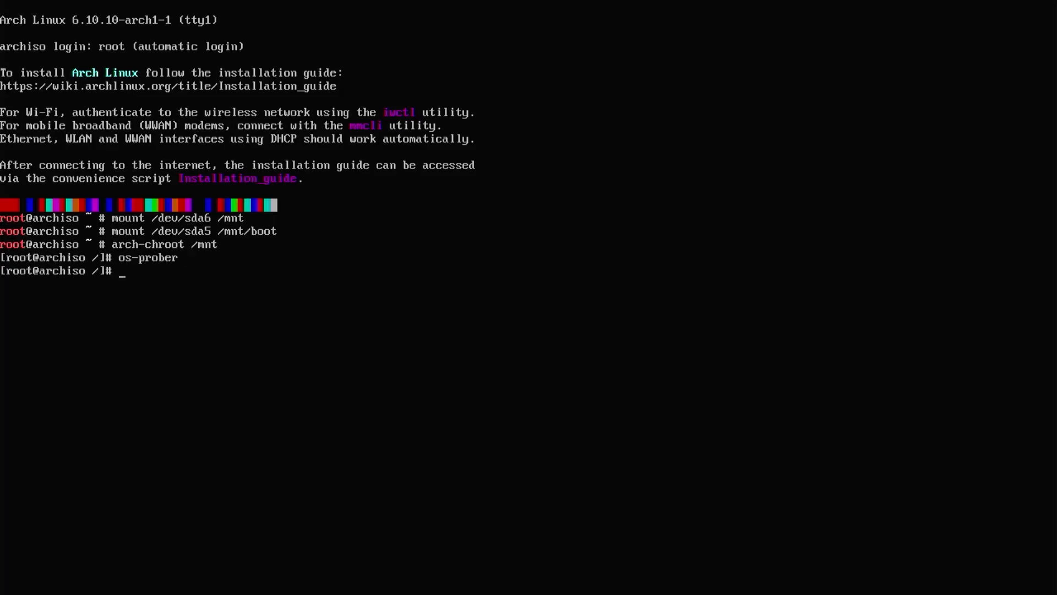
type("fdis")
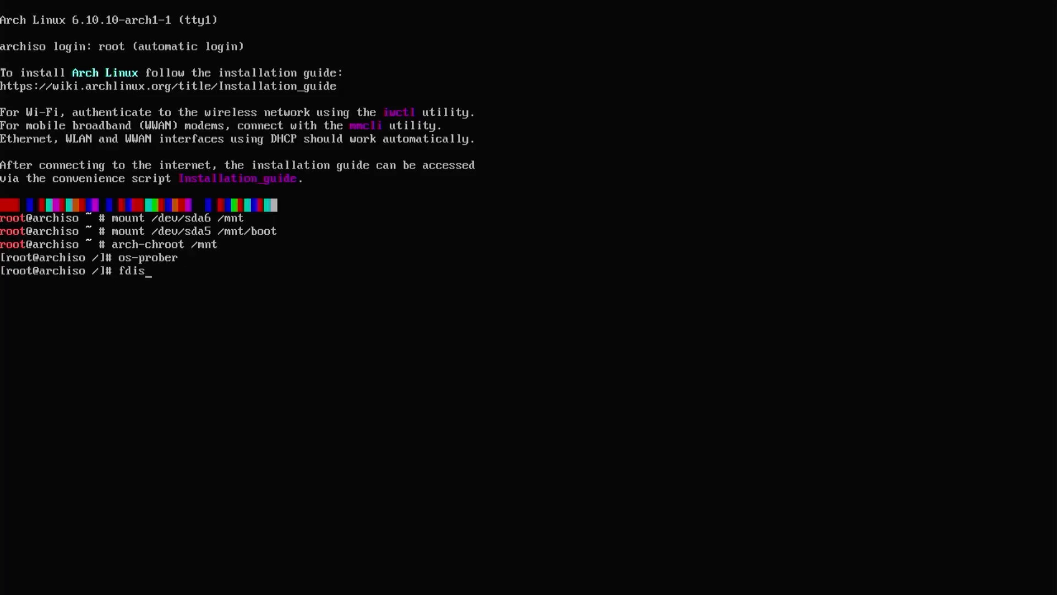
type("k -l /dev/sd")
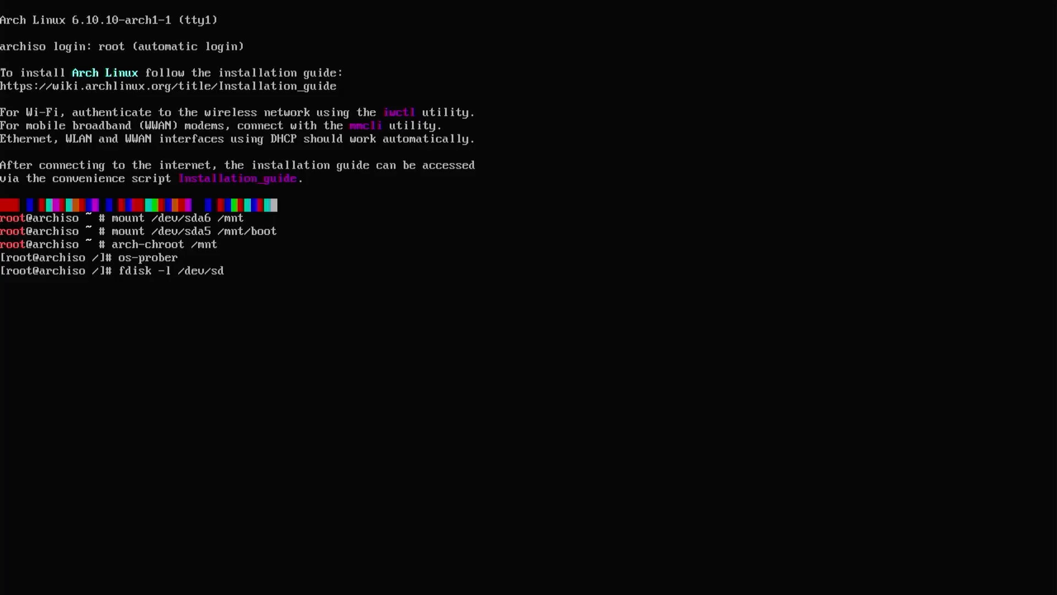
key("Return")
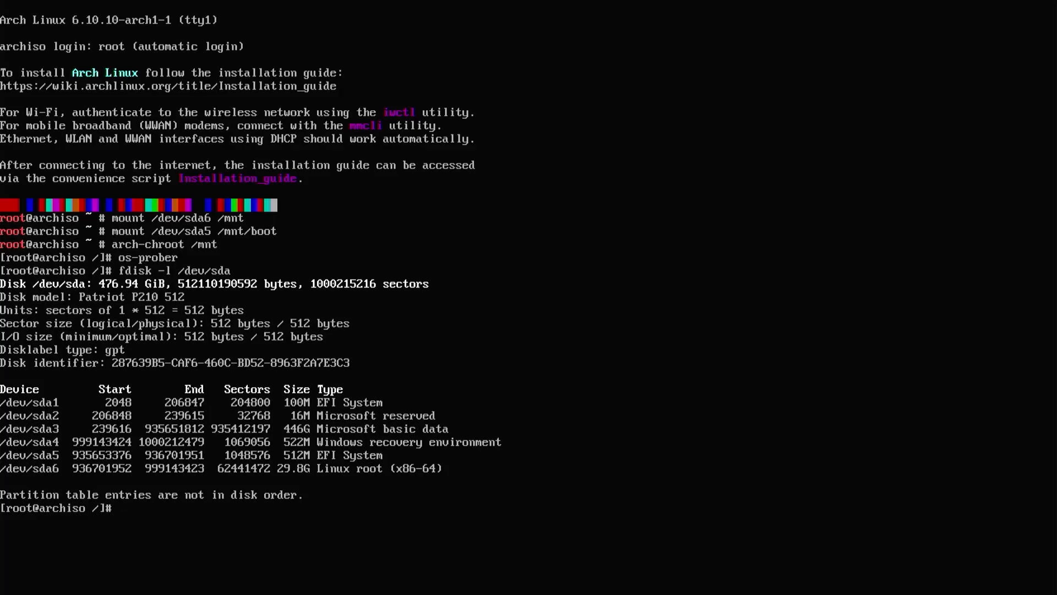
- Exit the chroot and bind-mount /dev, /dev/pts, /proc, /sys and /run under /mnt with a for loop
type("exit")
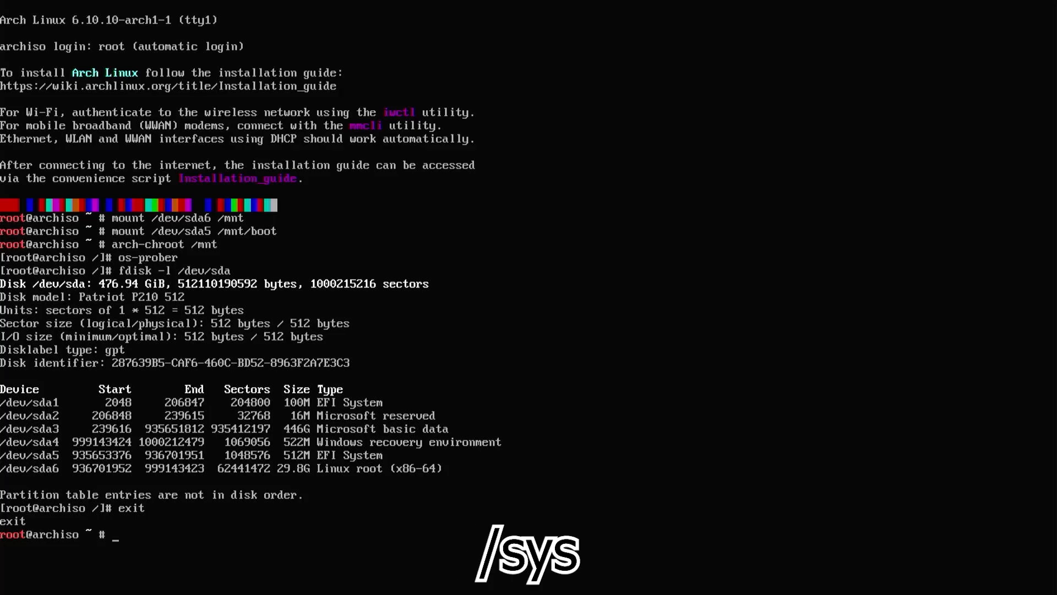
type("for")
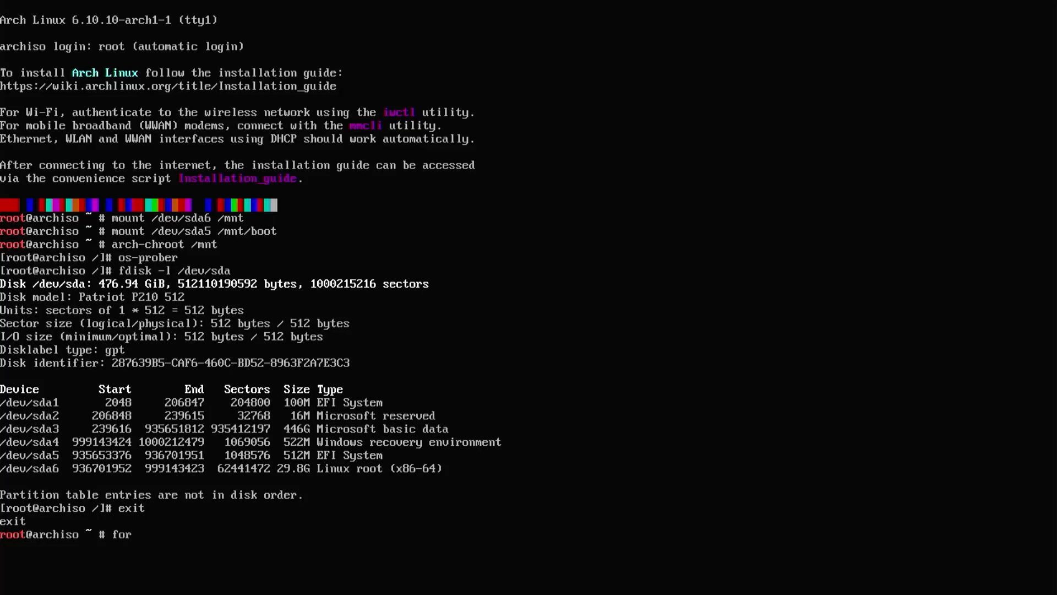
type("i in")
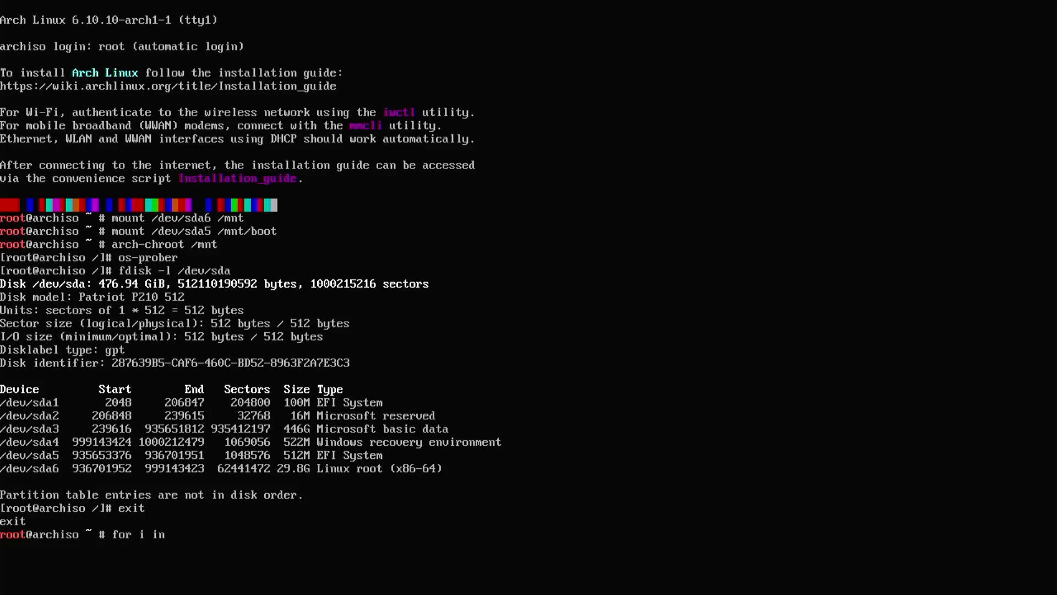
type("/dev /dev/")
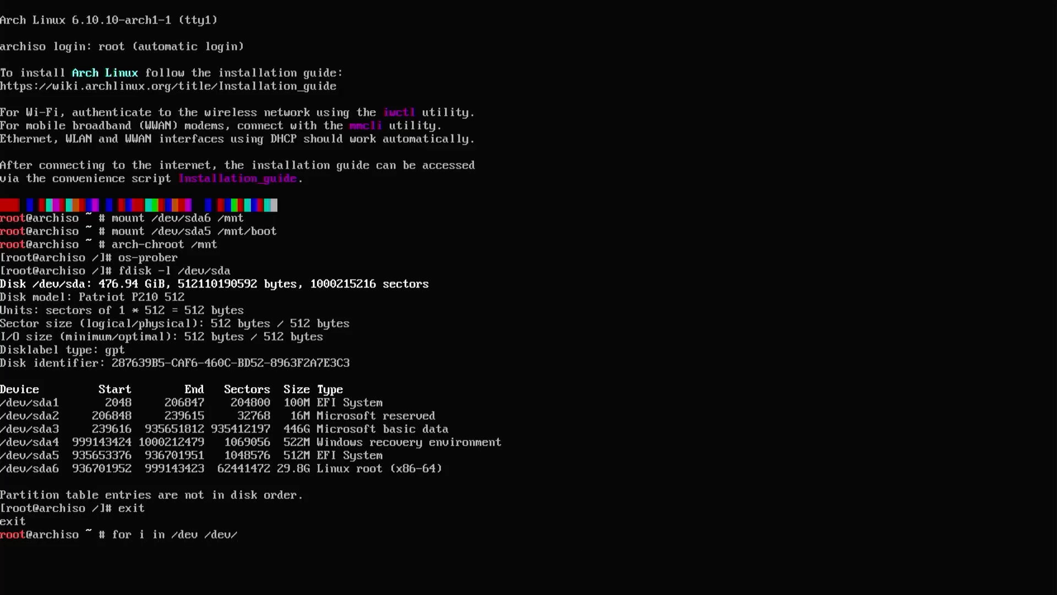
type("/pts /proc")
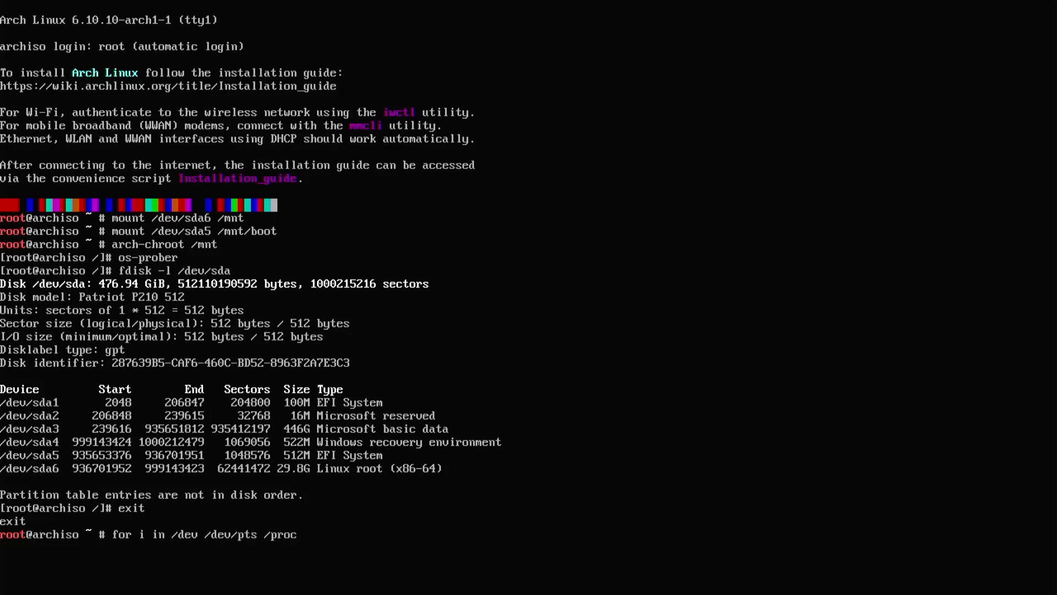
type("/sys /run")
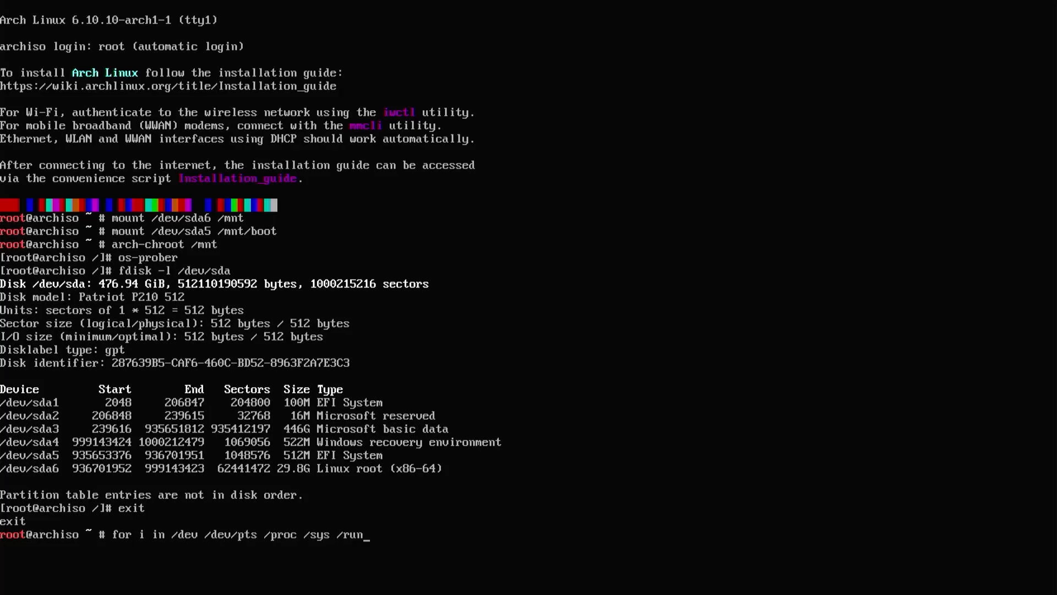
type(";do m")
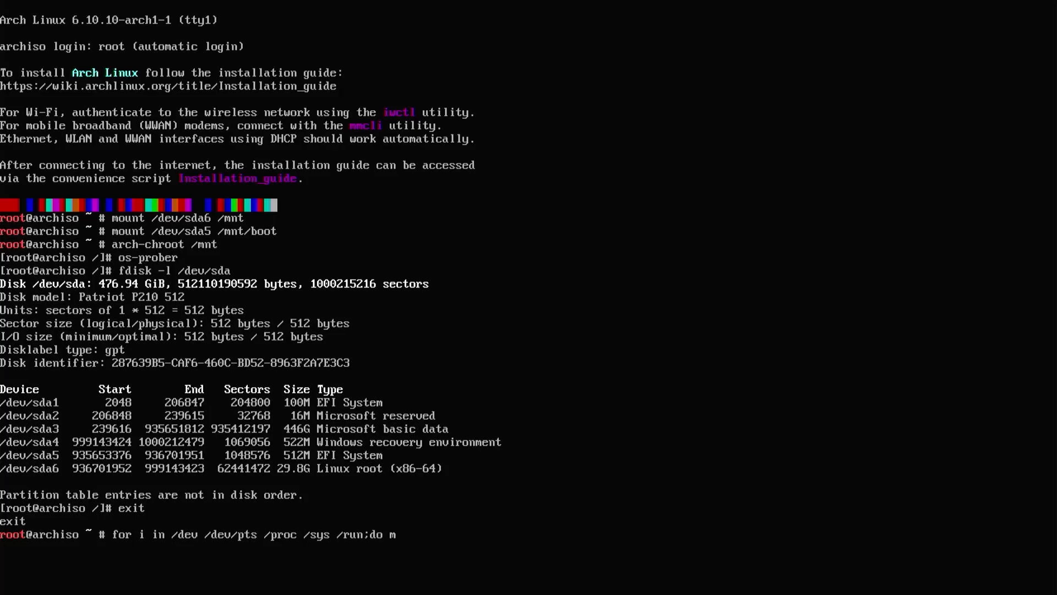
type("ount -B")
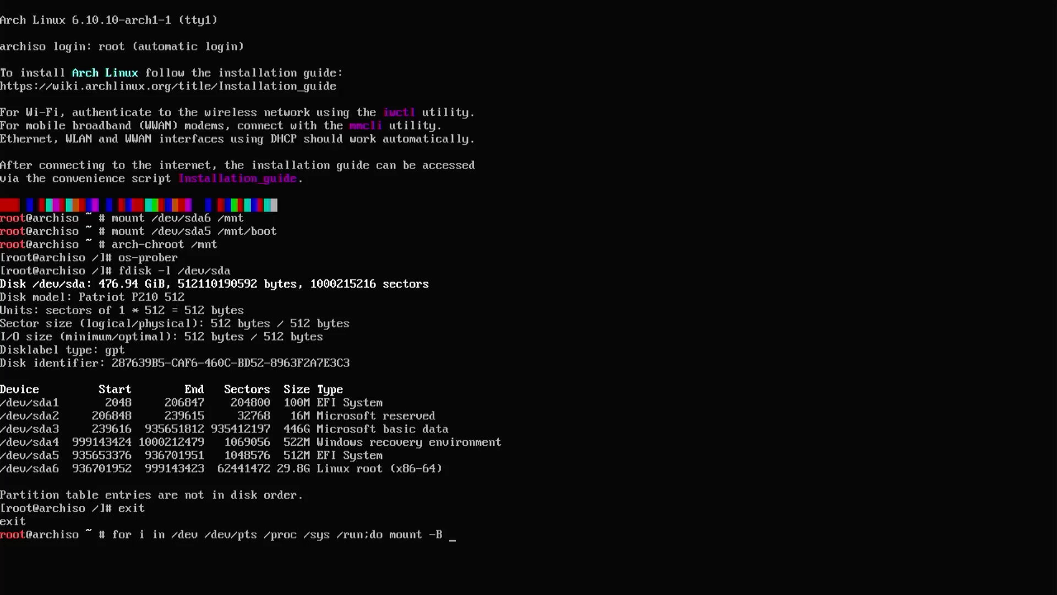
type("$i")
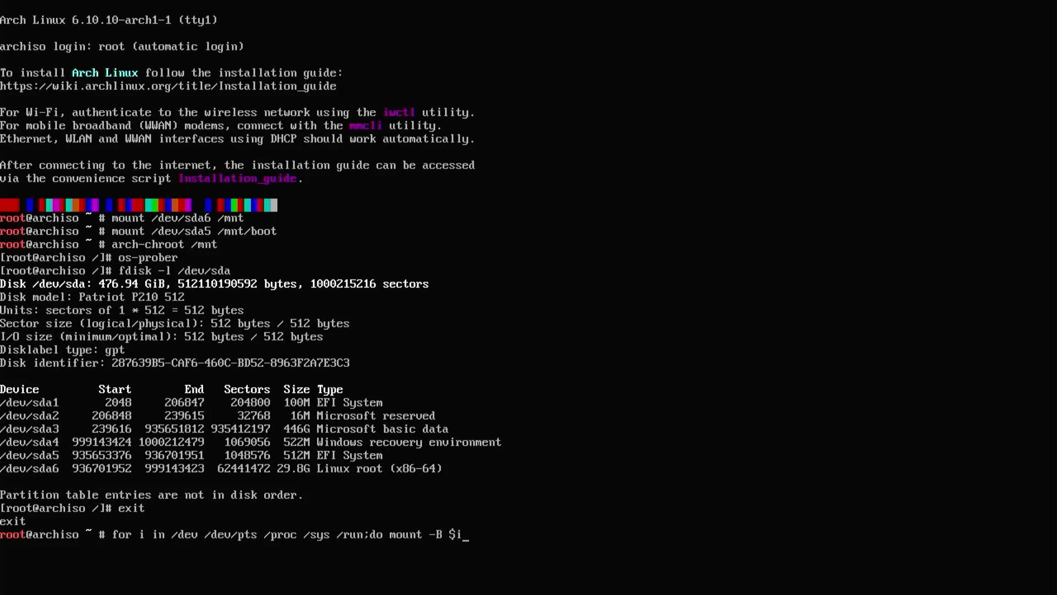
type("/mnt/$")
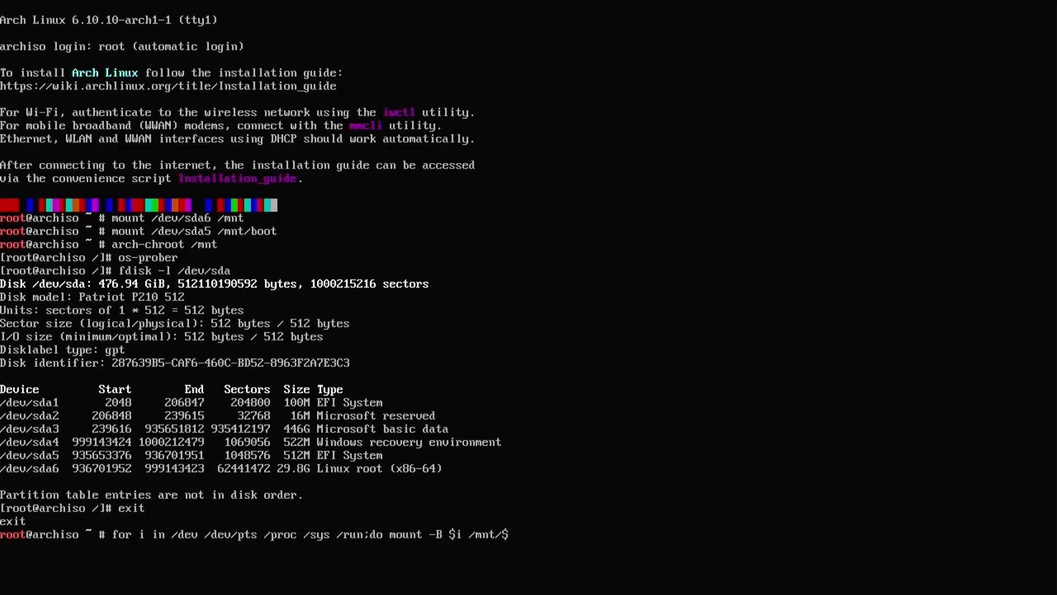
type("i;done")
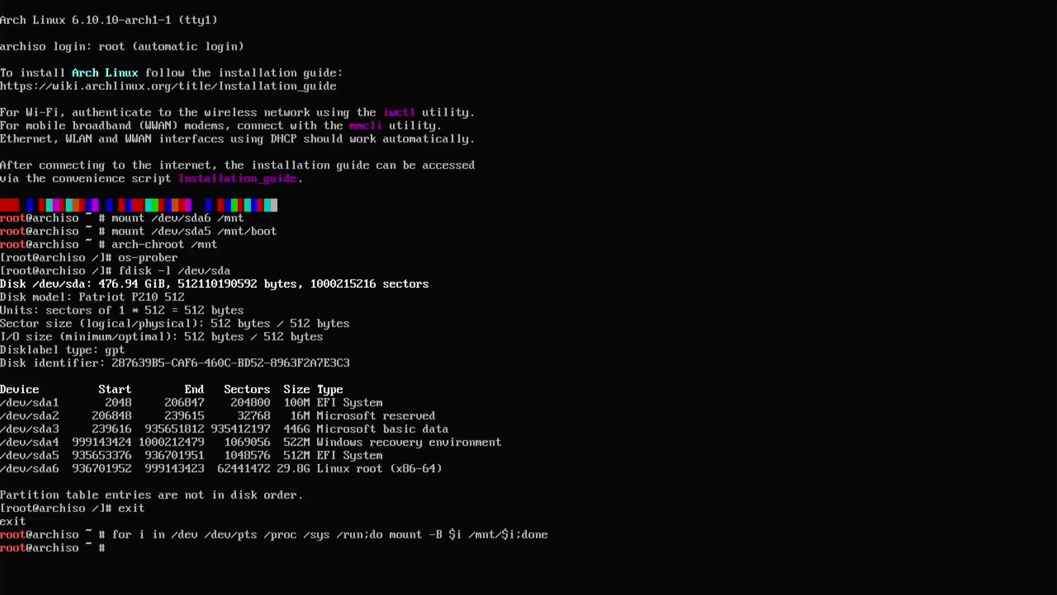
- Chroot into /mnt with /bin/bash
type("chroot /mnt /bin/bas")
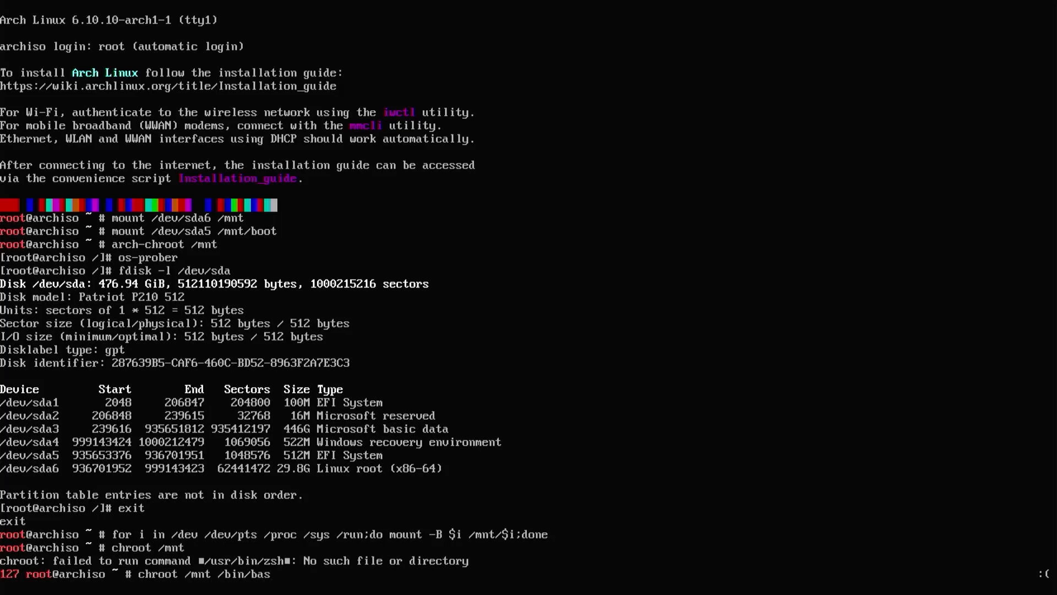
key("Return")
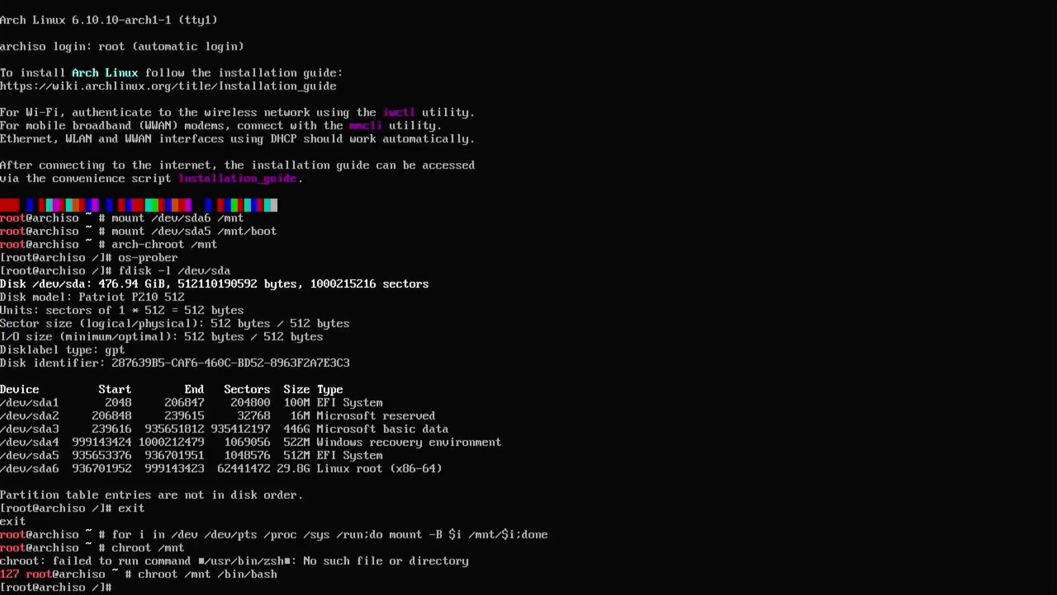
- Run grub-install --target=x86_64-efi --efi-directory=/boot, which fails on missing efivars
type("grub-install")
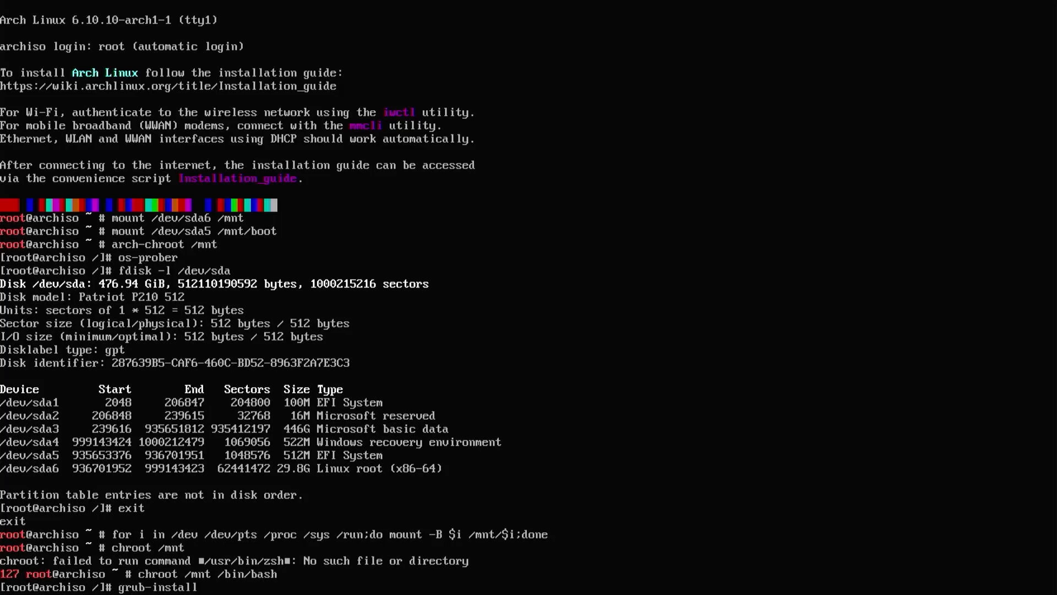
type("--target=")
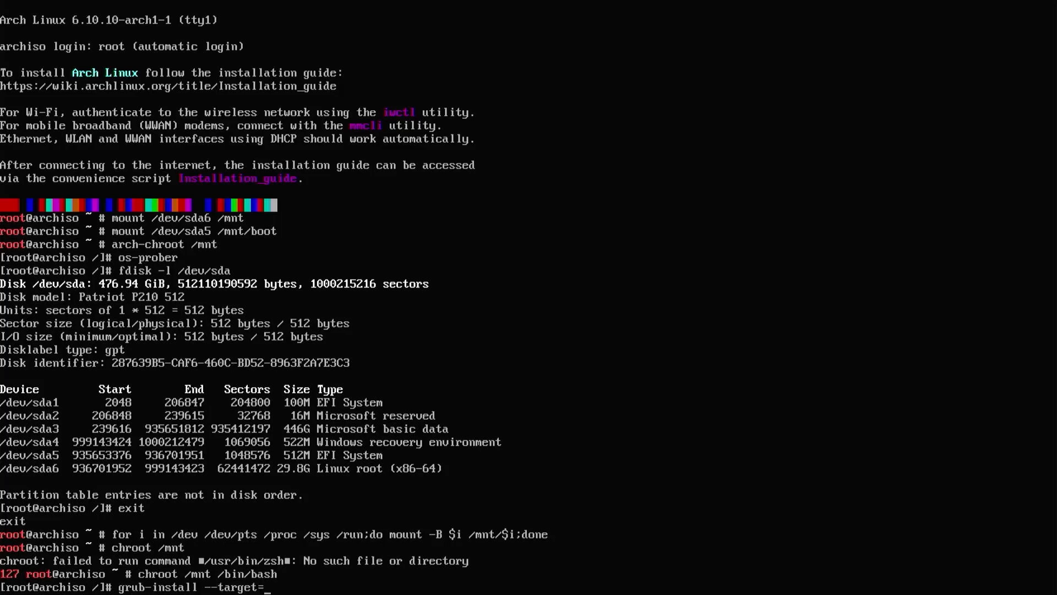
type("x86_")
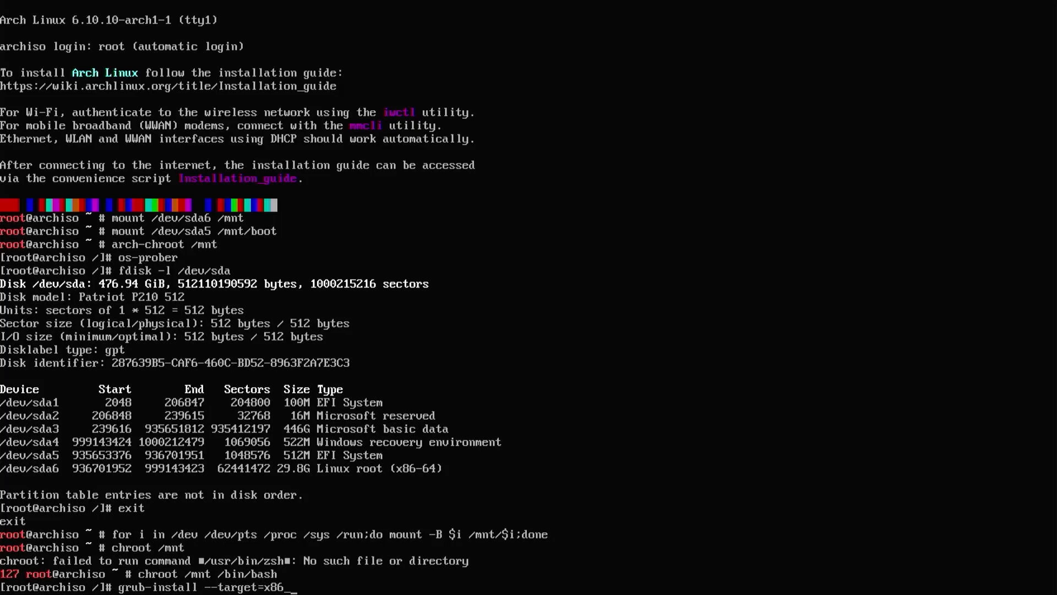
type("64-efi")
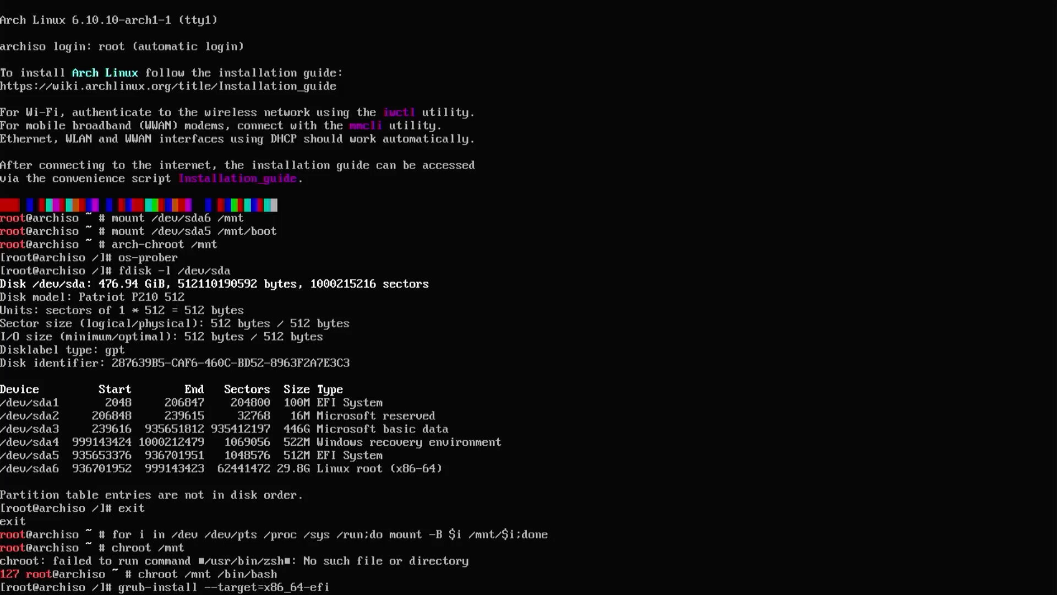
type("--efi-direc")
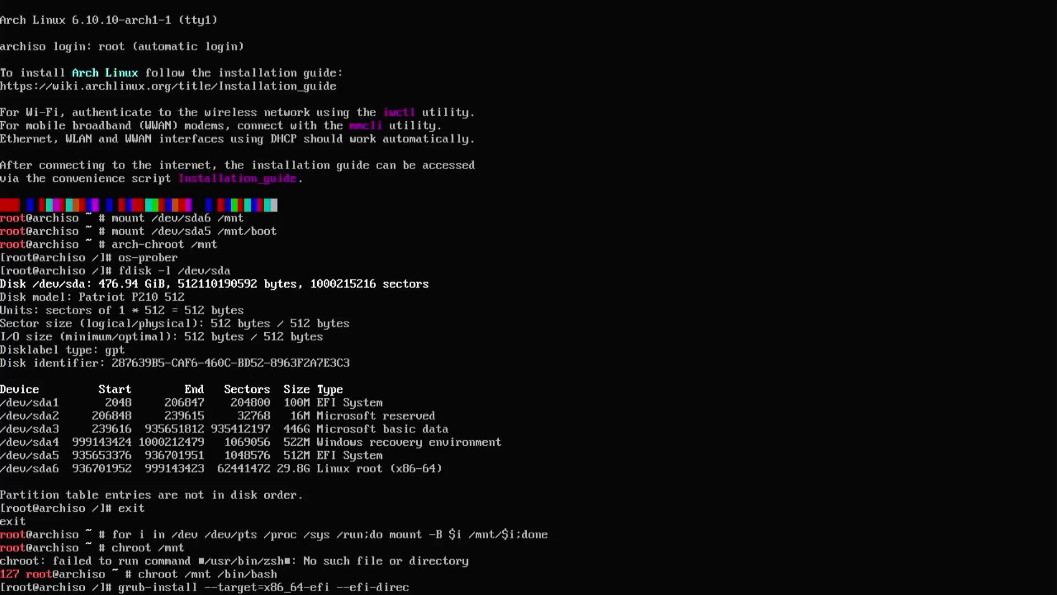
type("tory=/")
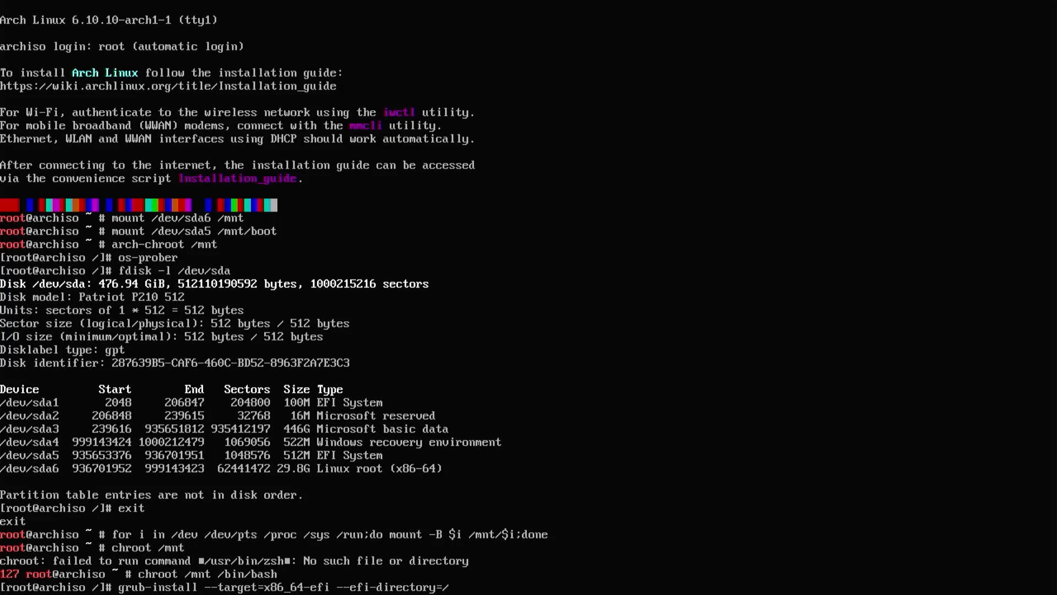
key("Return")
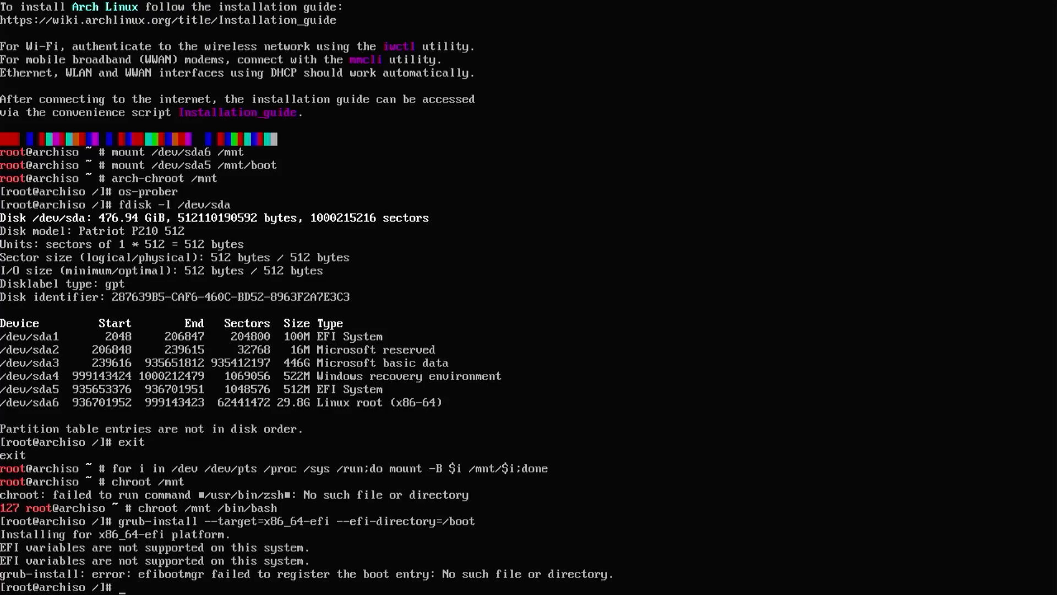
- Mount efivarfs on /sys/firmware/efi/efivars, rerun grub-install successfully and run os-prober detecting Windows
type("mount -t")
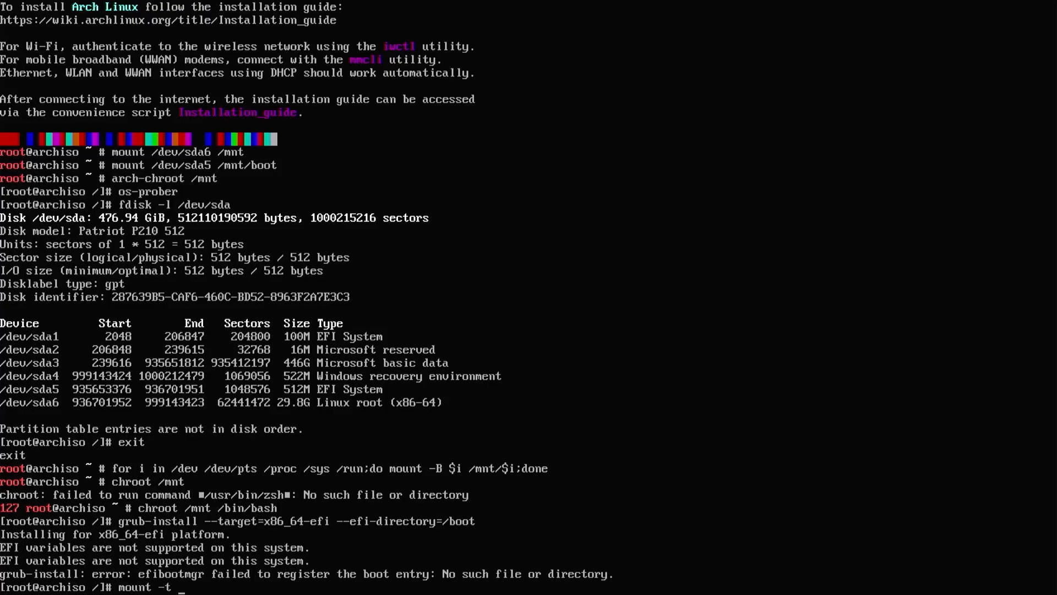
type("efivarfs n")
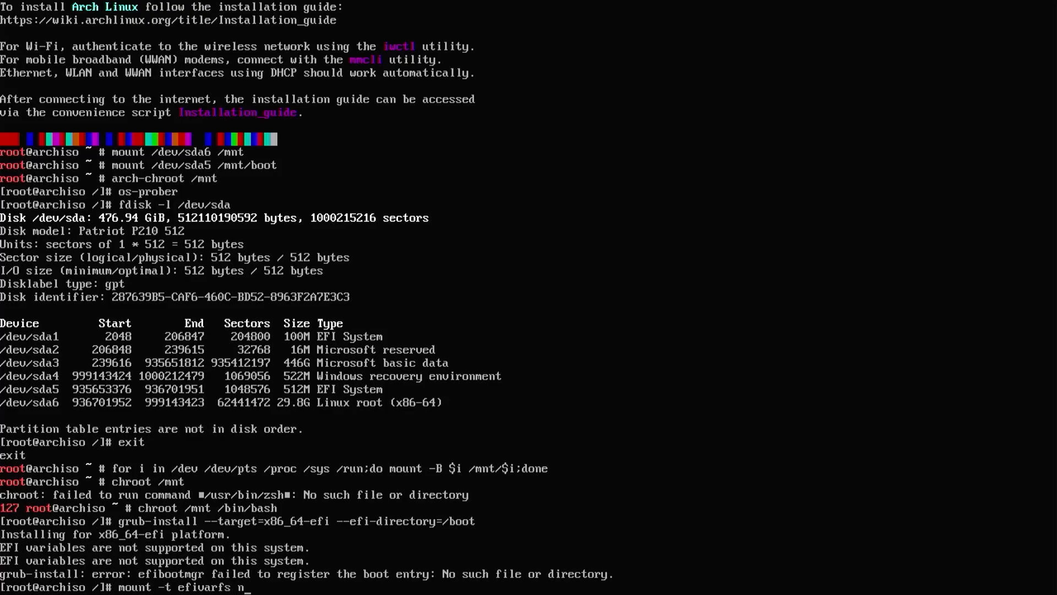
type("one /sys/fir")
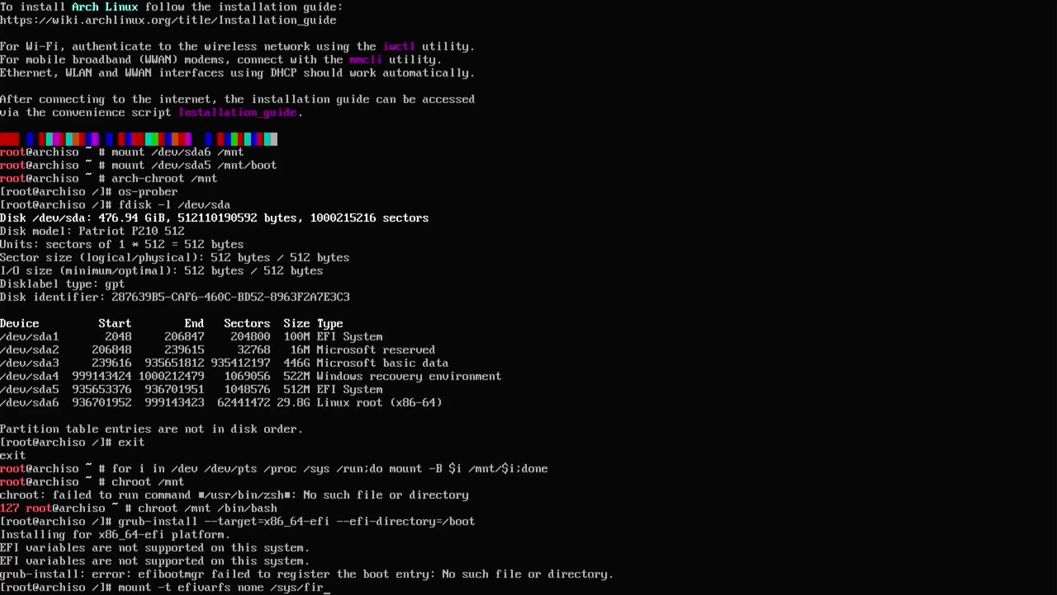
type("mware/efi/efivars")
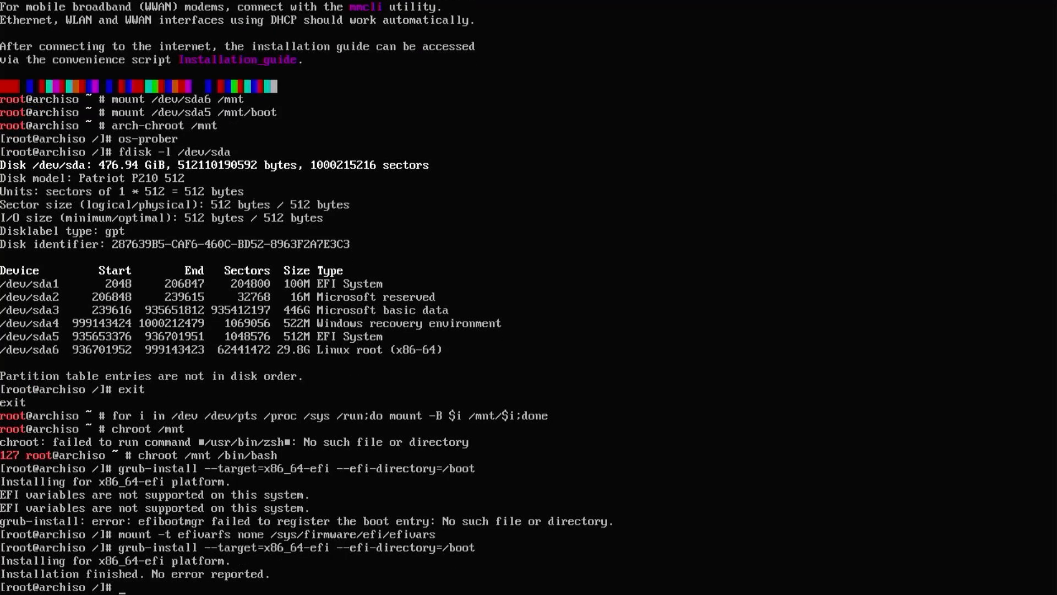
type("os-prober")
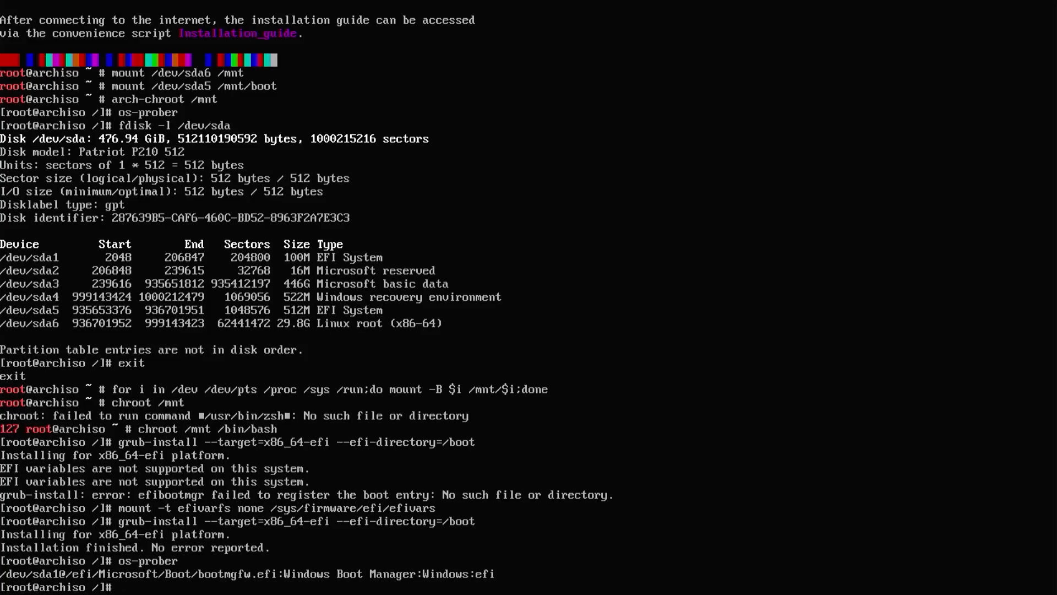
- Regenerate /boot/grub/grub.cfg with grub-mkconfig, including the Windows Boot Manager entry
type("grub-mkconfig -o")
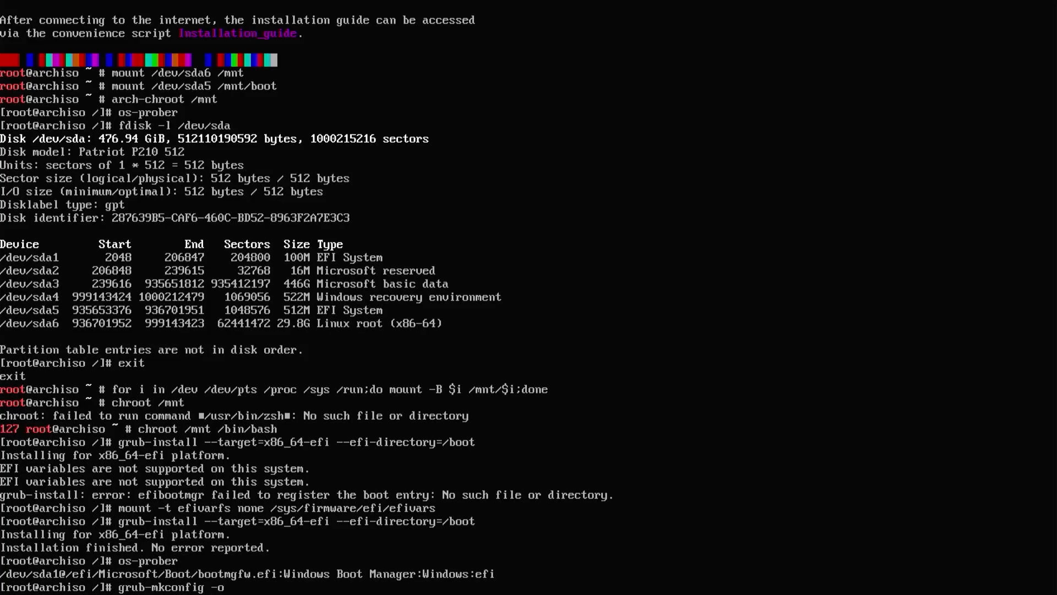
type("/boot/grub/grub")
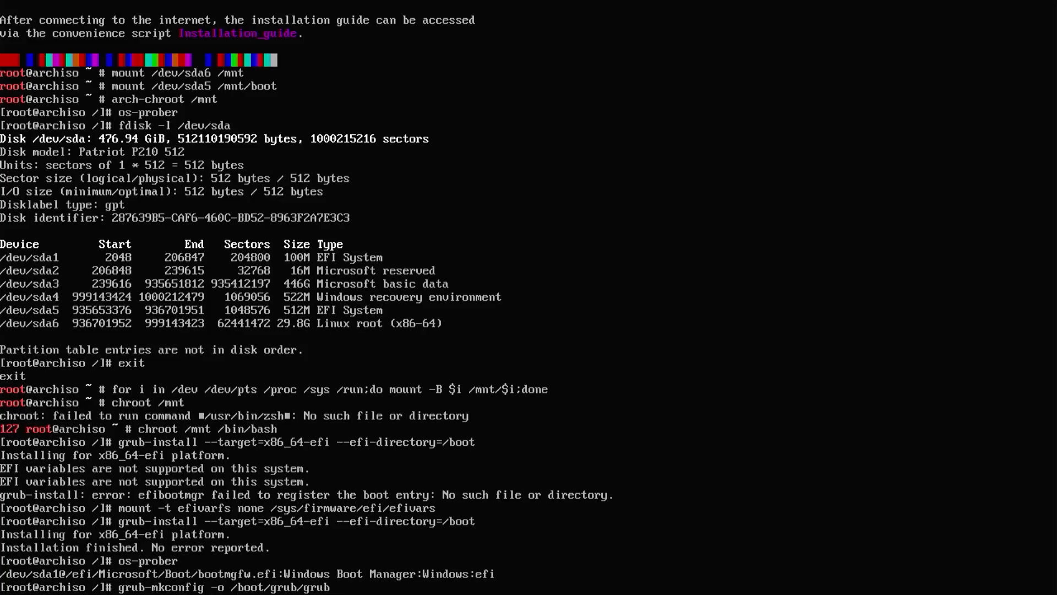
type(".cfg")
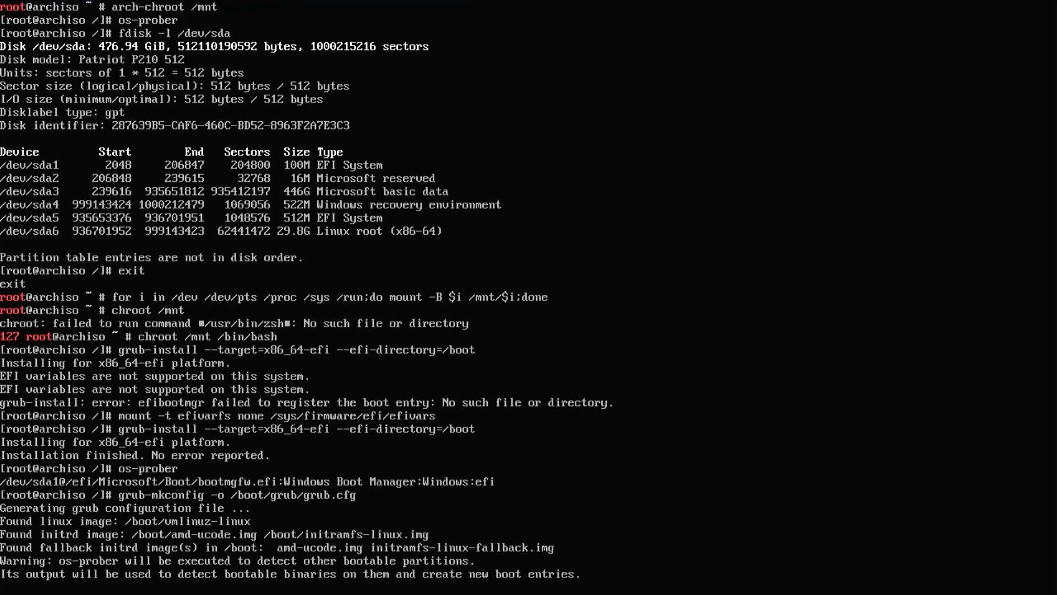
scroll("down", 3)
type("exit")
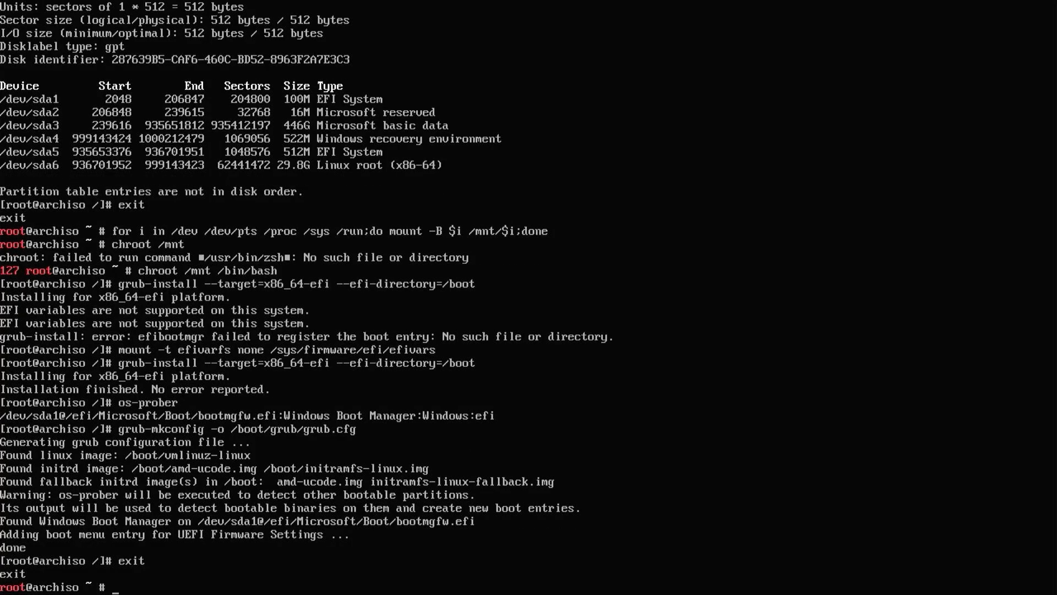
- Leave the chroot and reboot the machine
type("reboot")
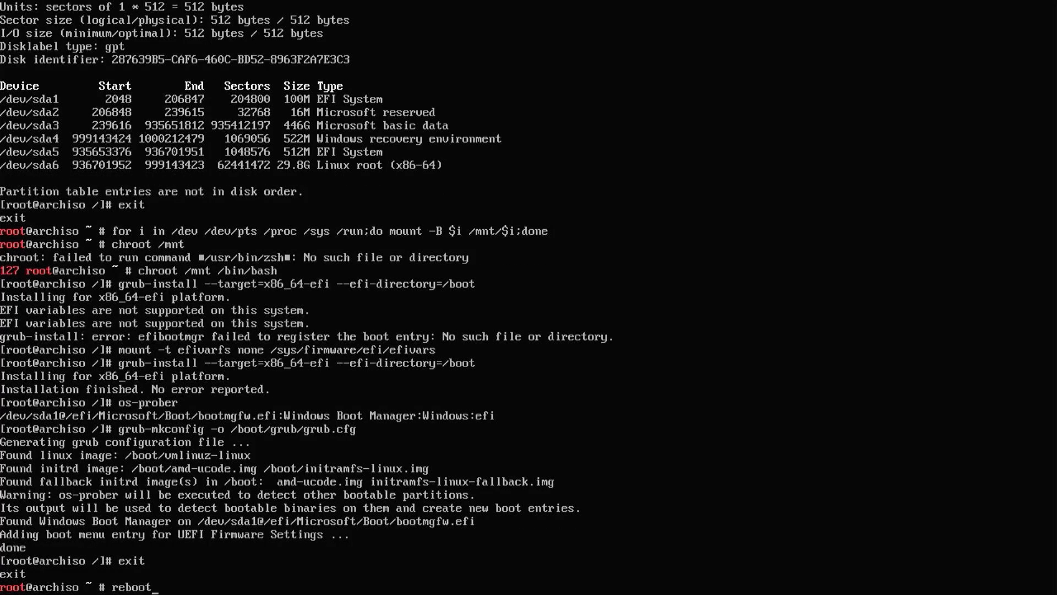
key("Return")
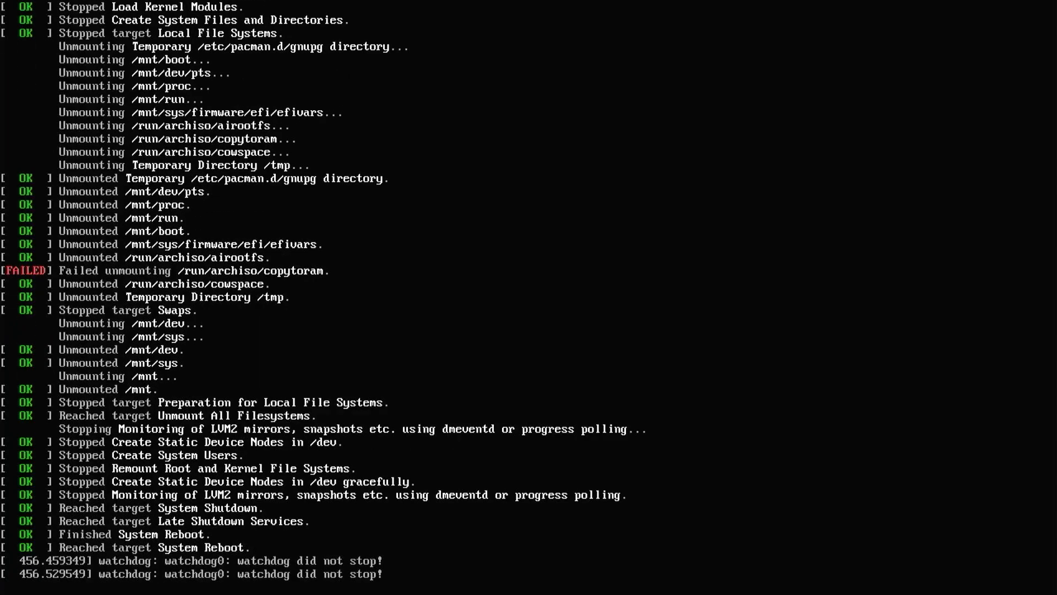